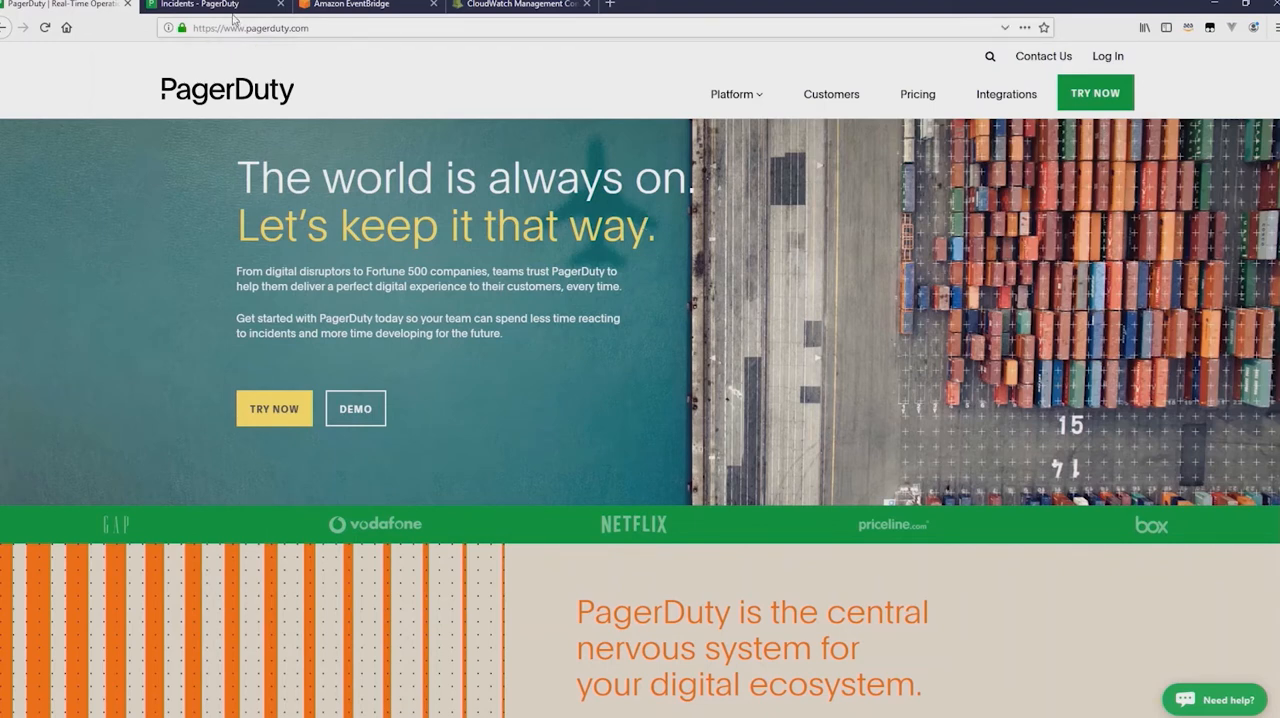
Switch to the PagerDuty Incidents tab for all teams
{"action": "left_click", "coordinate": [215, 5]}
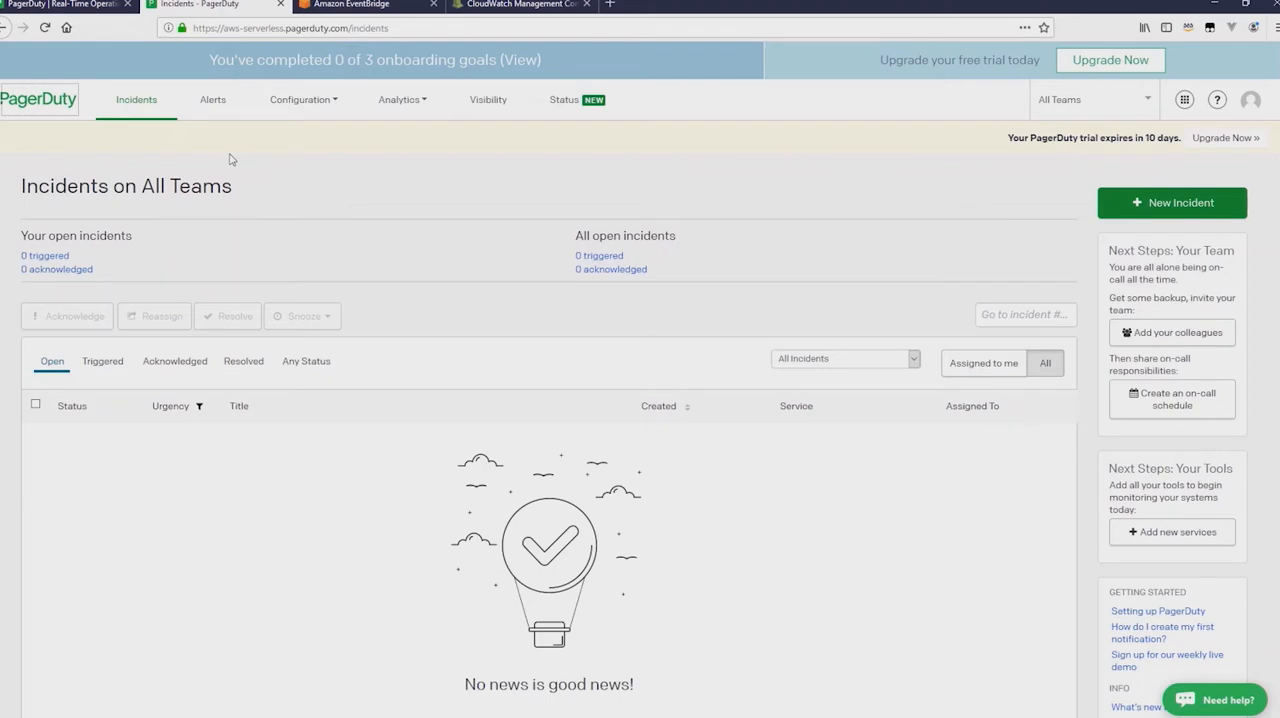
{"action": "mouse_move", "coordinate": [303, 99]}
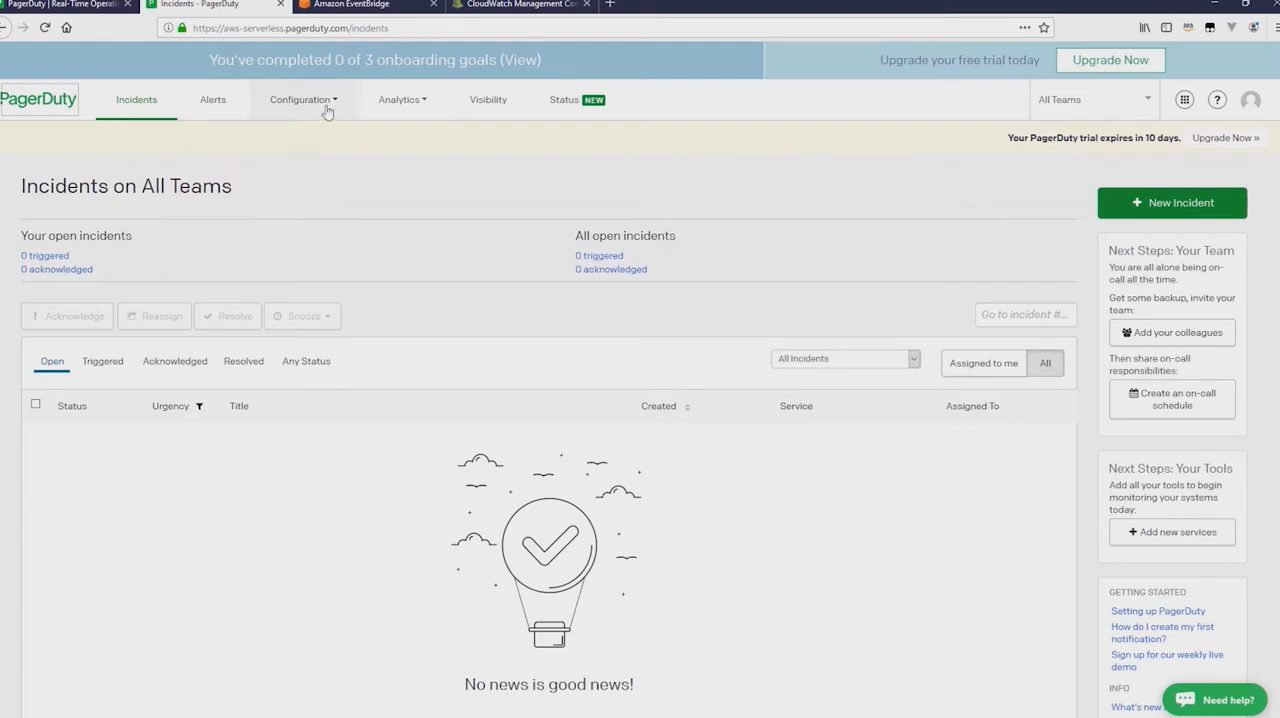
Open the Tutorials, videos, demos service's integrations via Configuration > Services and start a new extension
{"action": "left_click", "coordinate": [303, 99]}
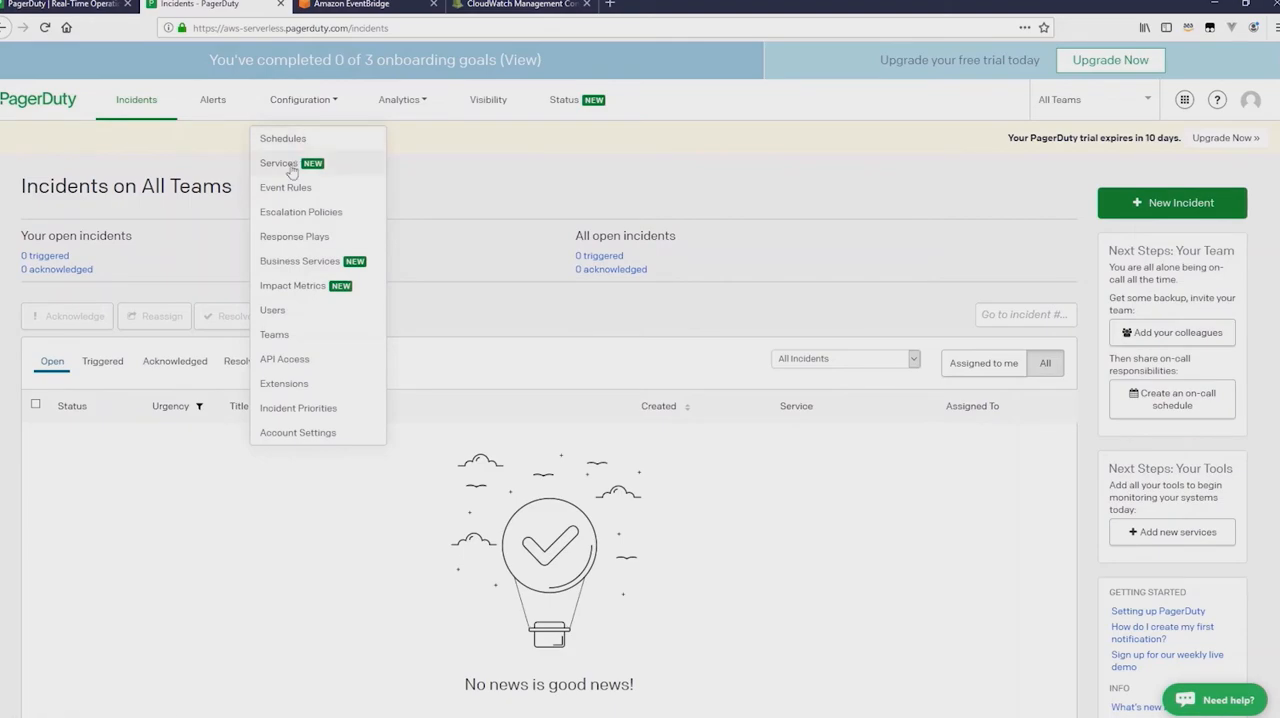
{"action": "left_click", "coordinate": [278, 163]}
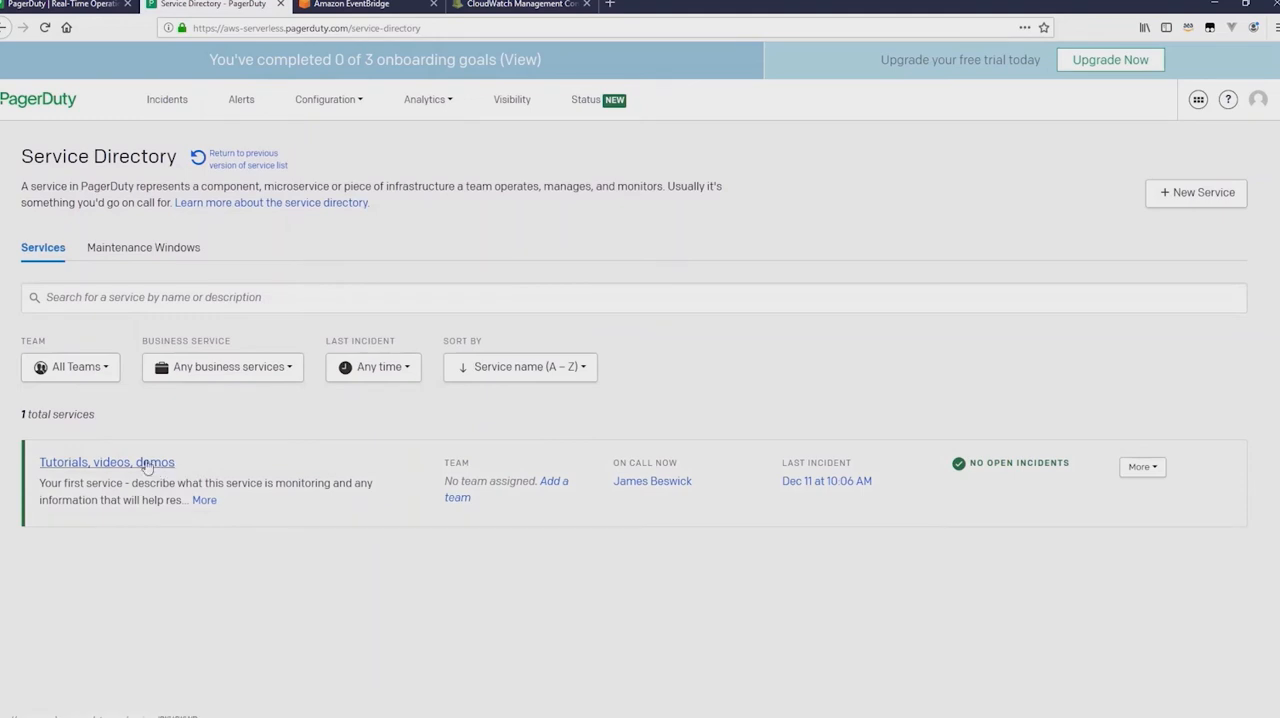
{"action": "left_click", "coordinate": [106, 462]}
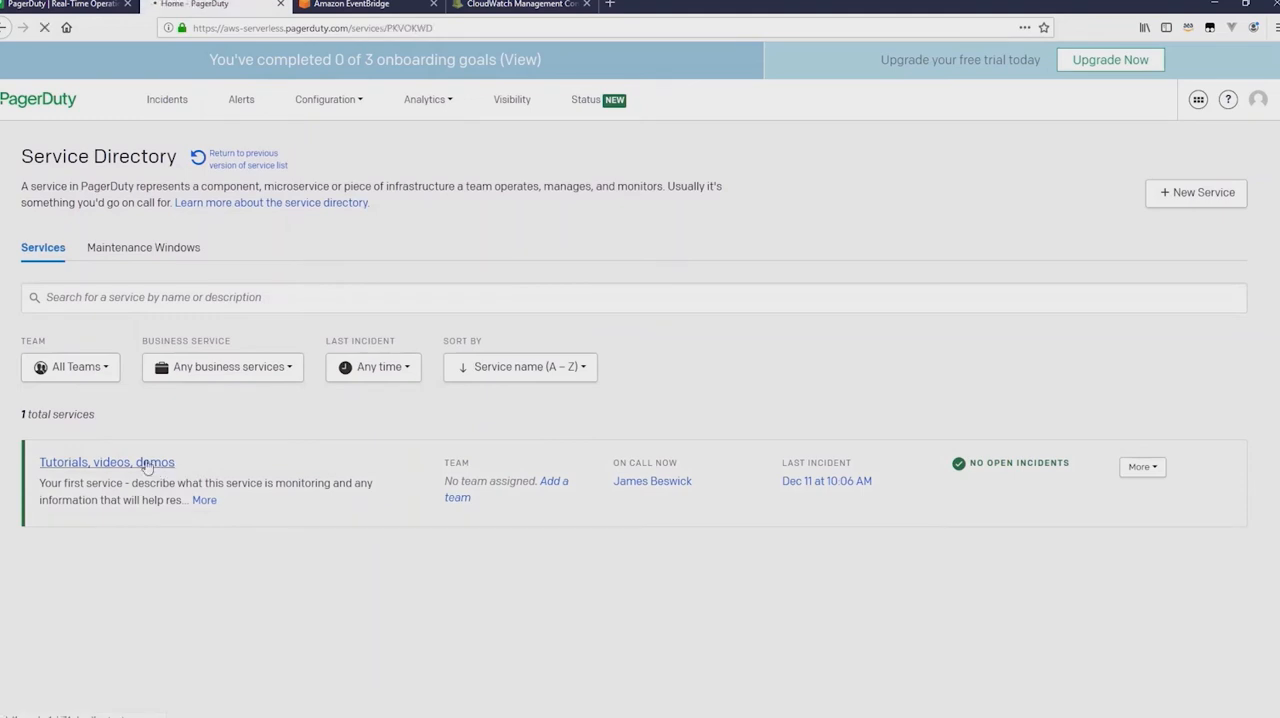
{"action": "left_click", "coordinate": [106, 462]}
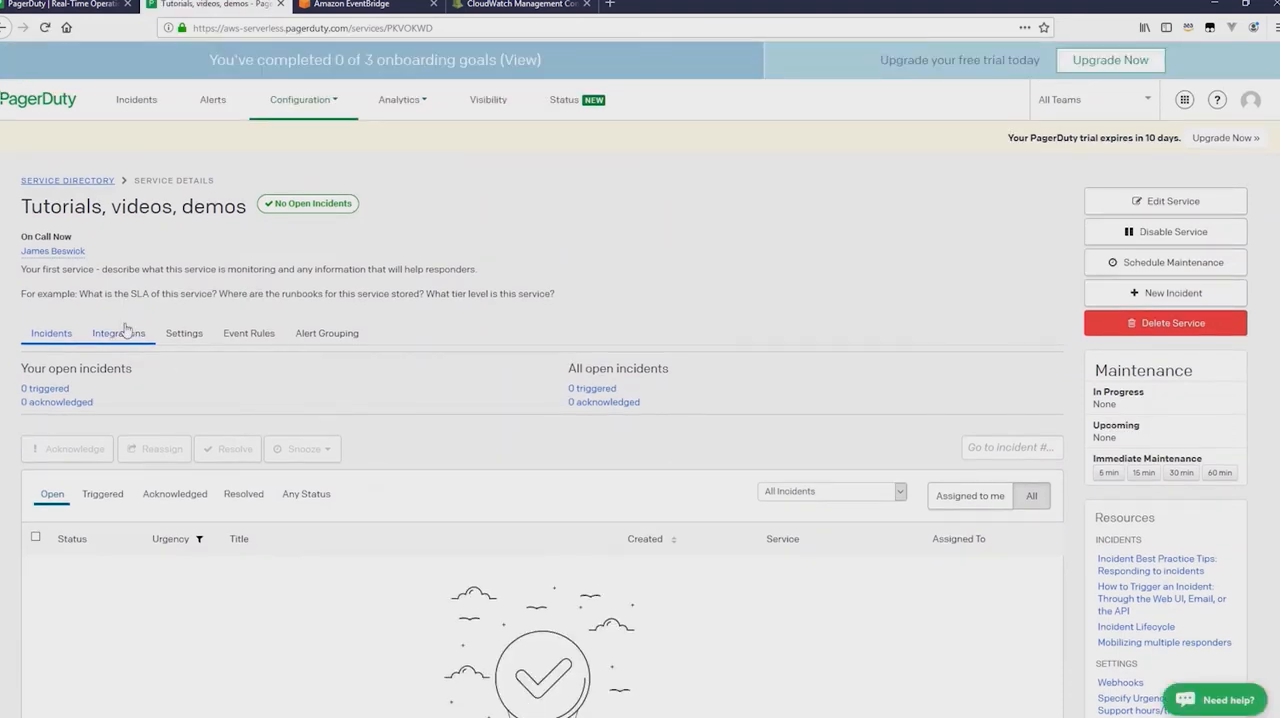
{"action": "left_click", "coordinate": [118, 333]}
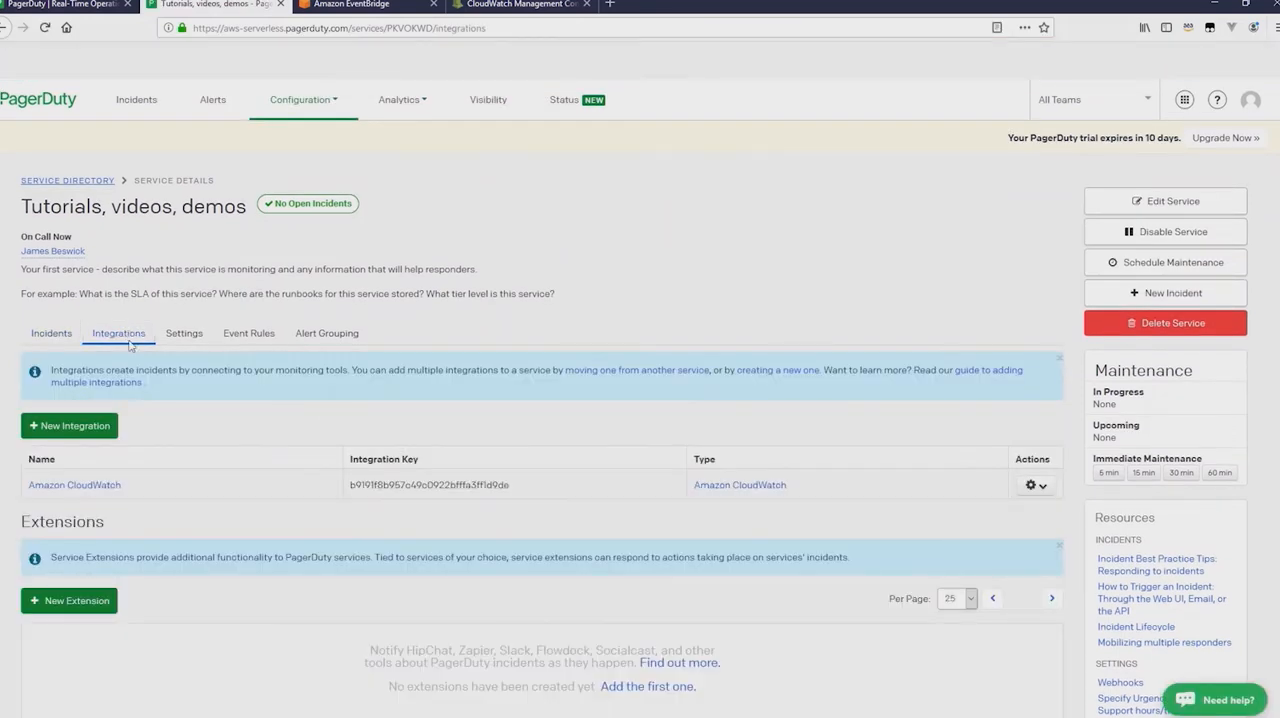
{"action": "left_click", "coordinate": [69, 600]}
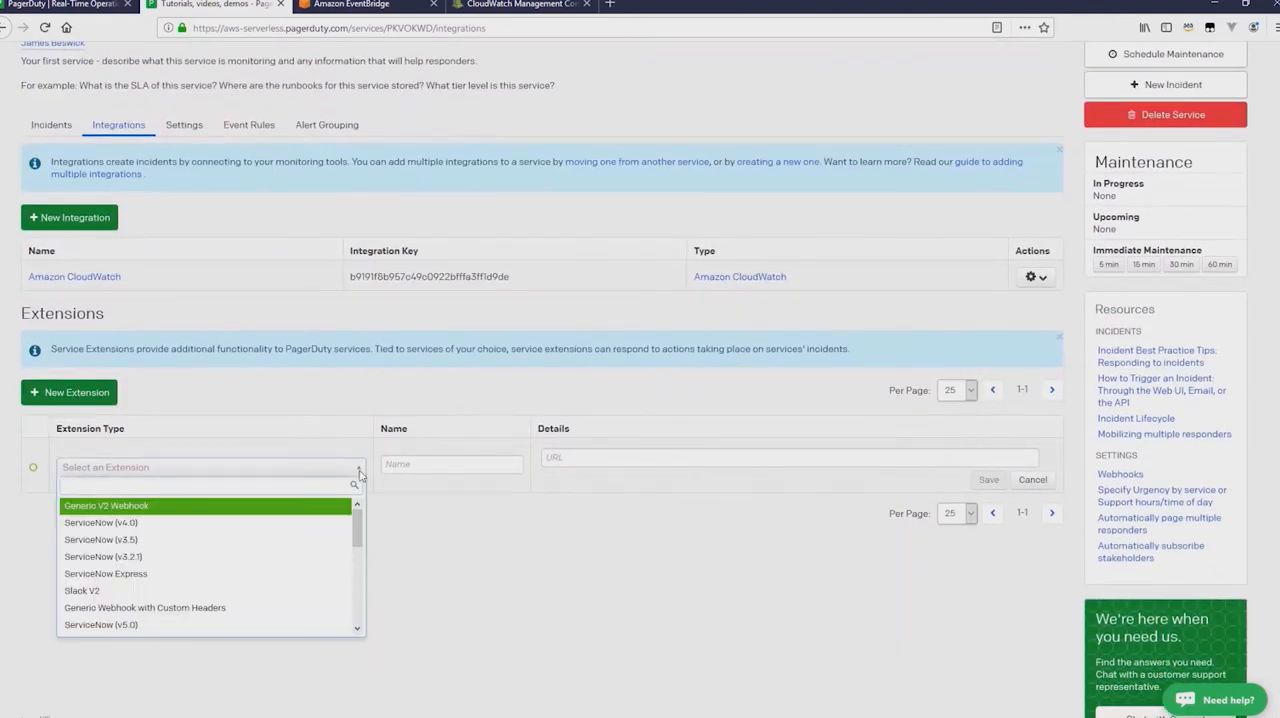
Choose Amazon EventBridge as the extension type, open its page, and begin adding a service
{"action": "scroll", "scroll_direction": "down", "scroll_amount": 3}
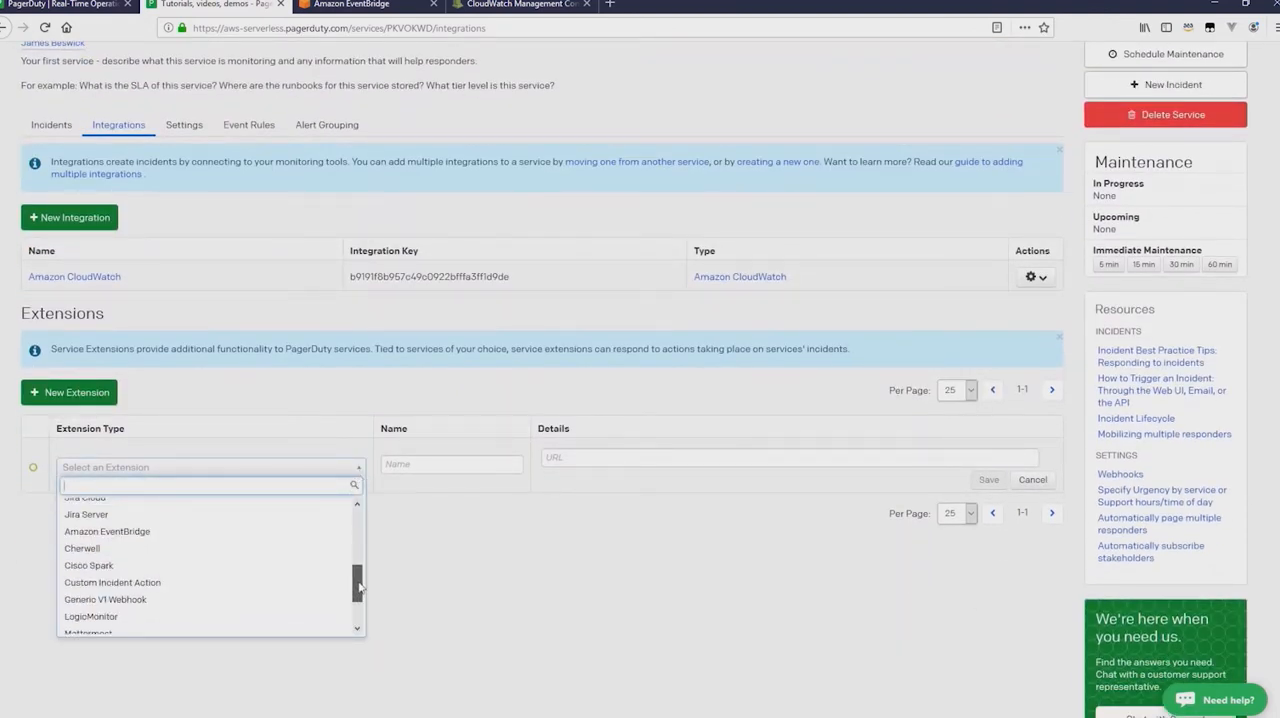
{"action": "left_click", "coordinate": [107, 531]}
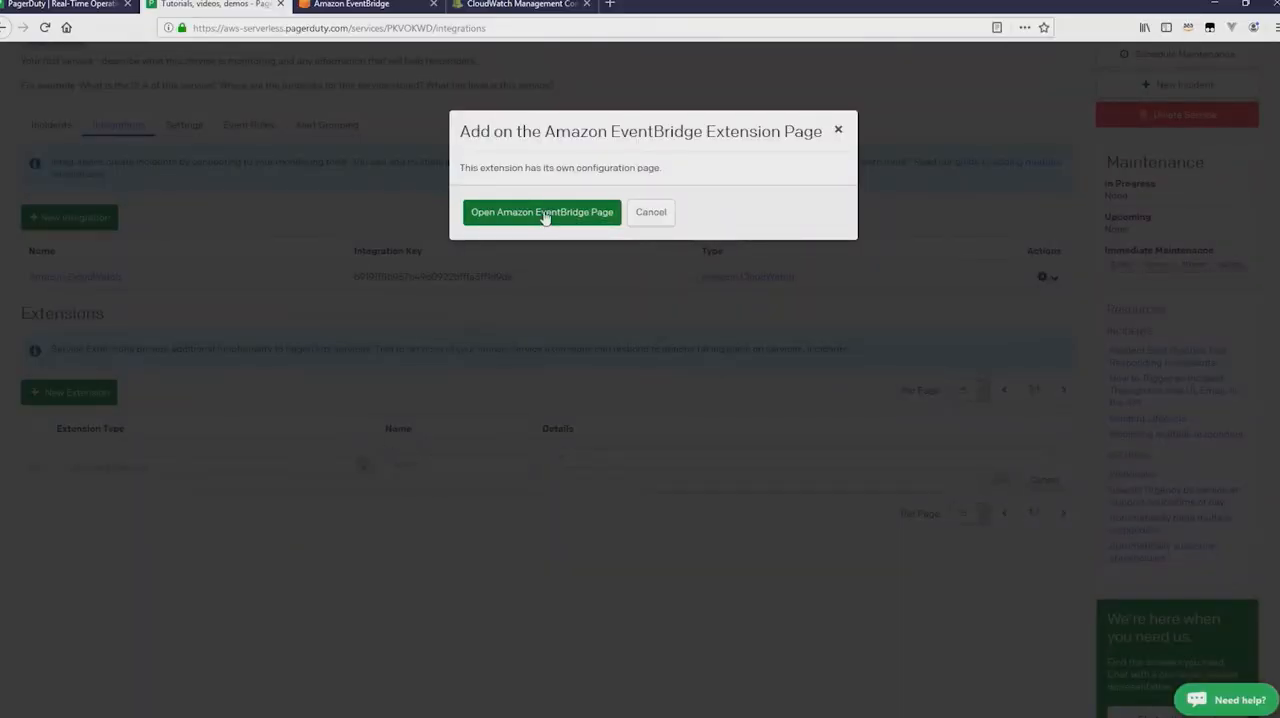
{"action": "left_click", "coordinate": [541, 211]}
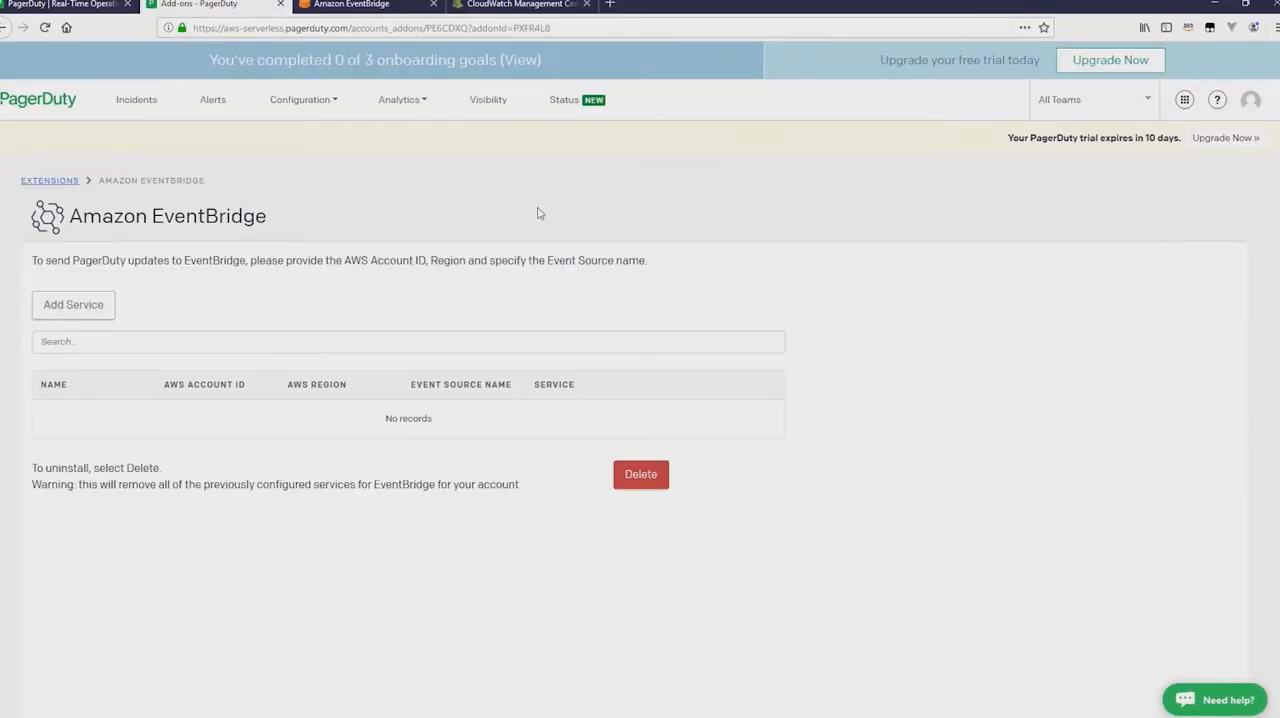
{"action": "left_click", "coordinate": [73, 304]}
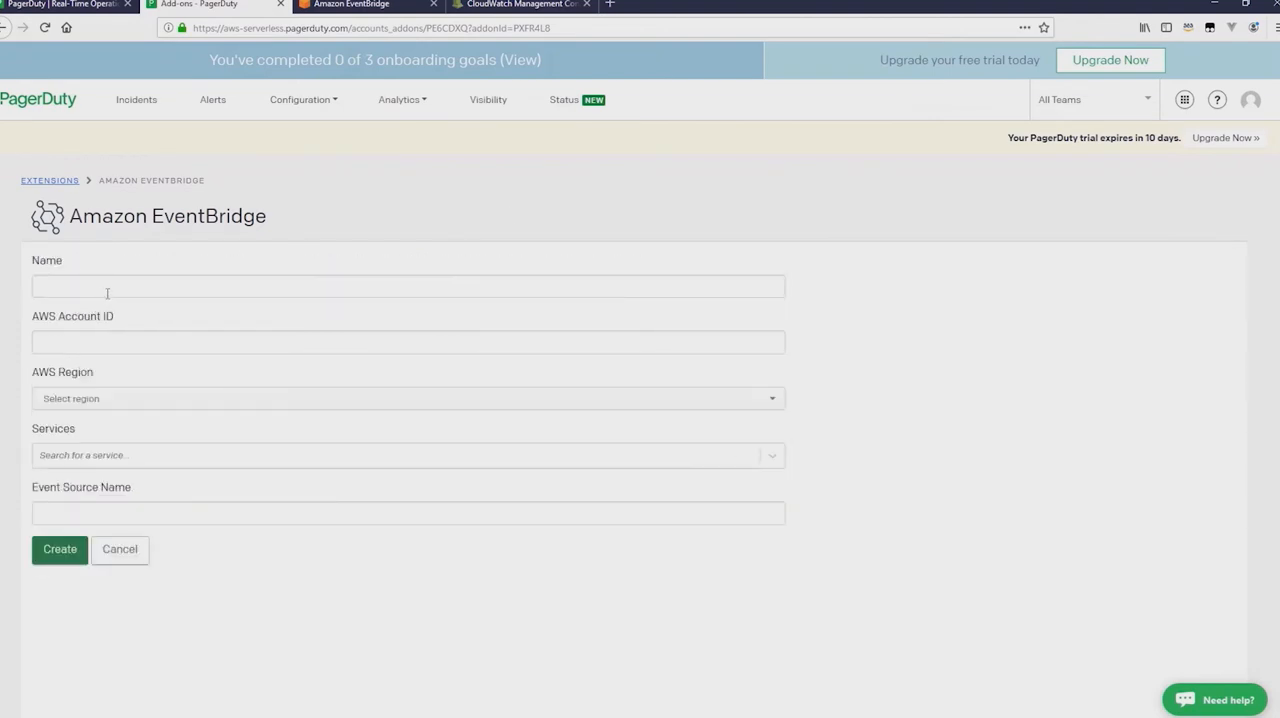
{"action": "left_click", "coordinate": [350, 4]}
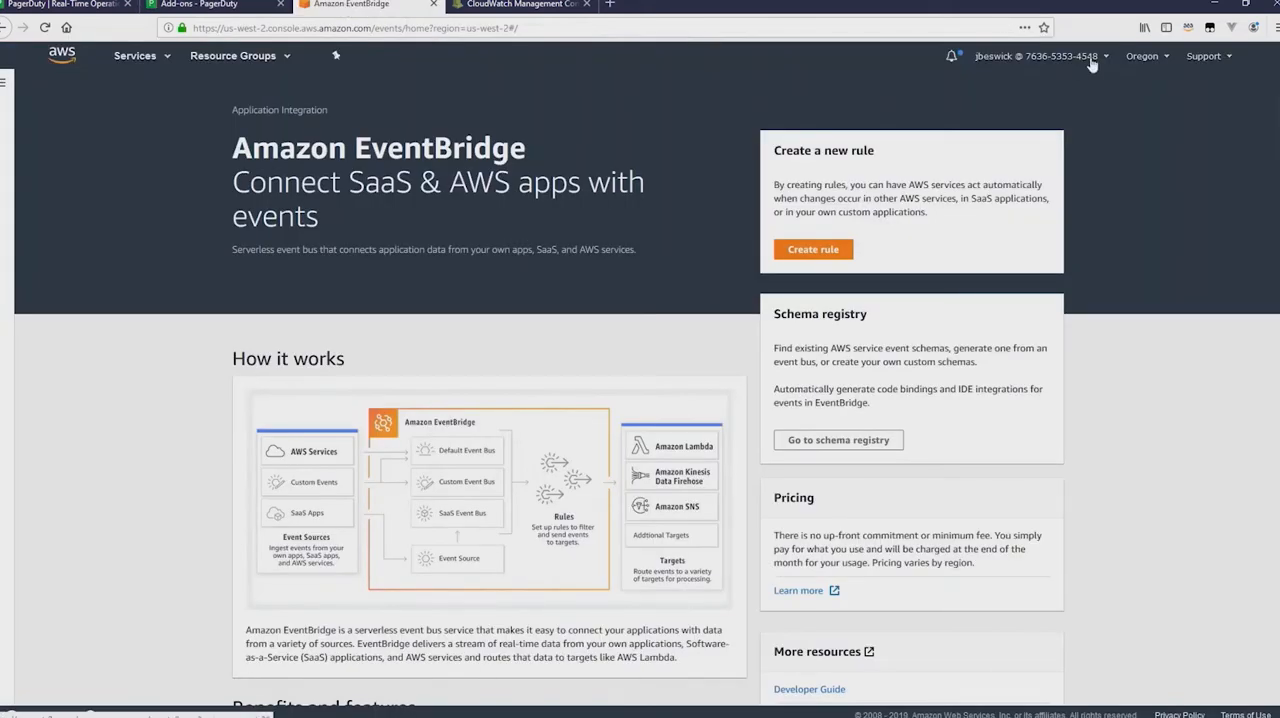
{"action": "left_click", "coordinate": [1037, 55]}
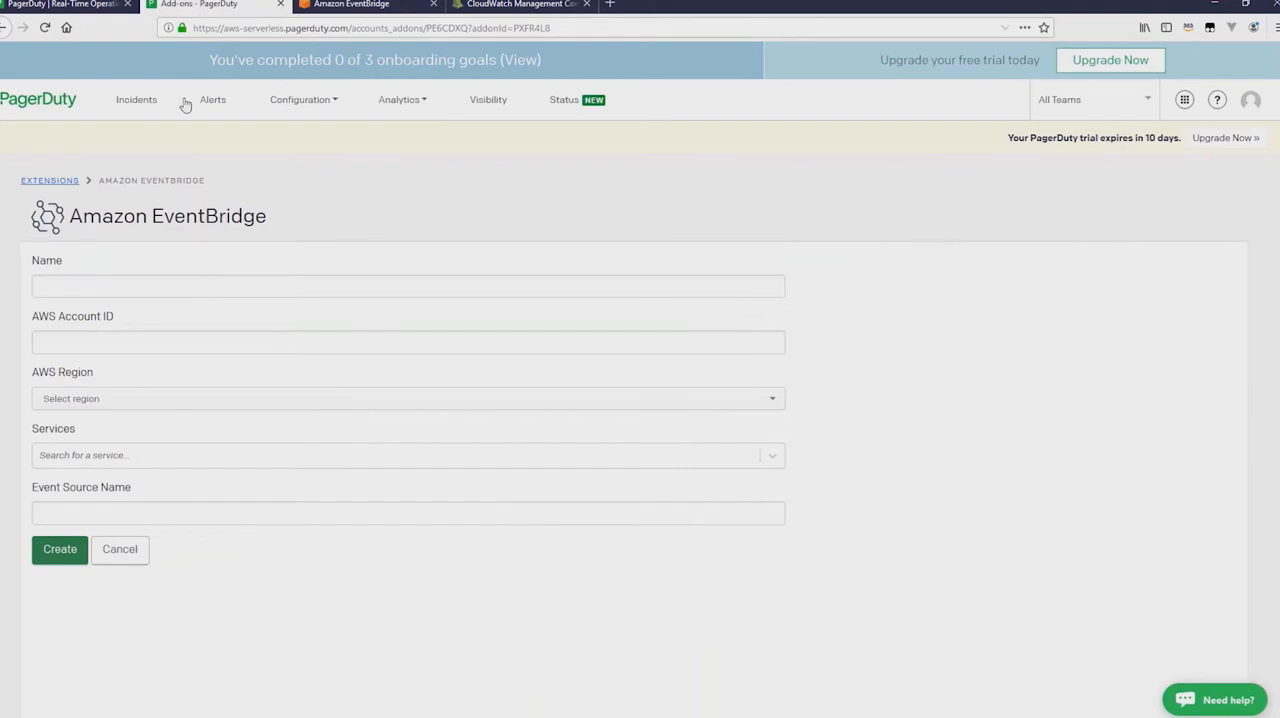
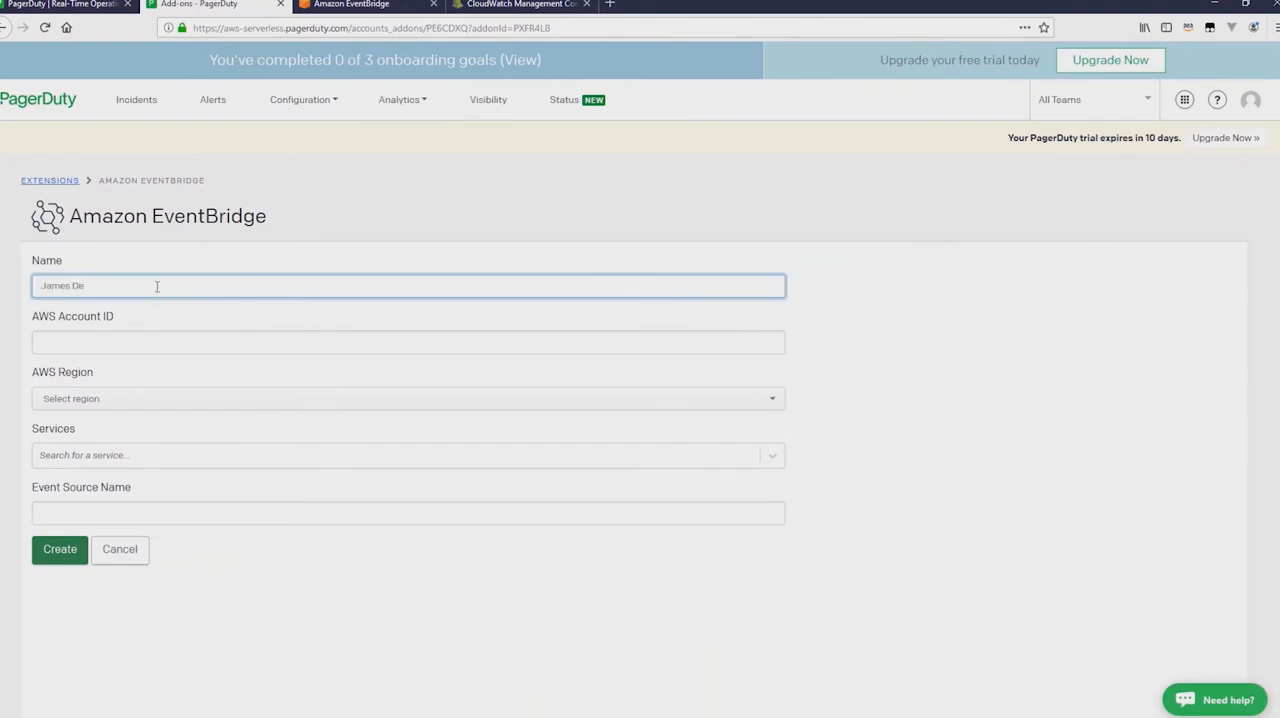
{"action": "type", "text": "76365353-4548"}
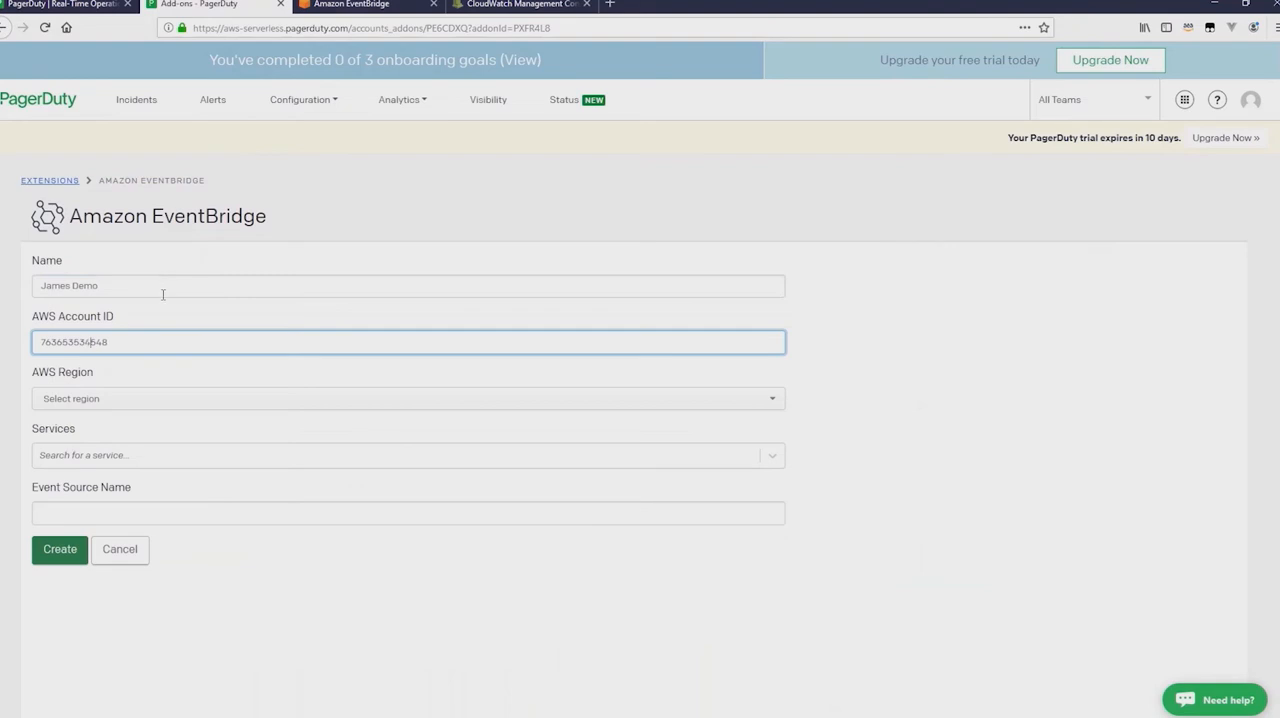
{"action": "left_click", "coordinate": [407, 398]}
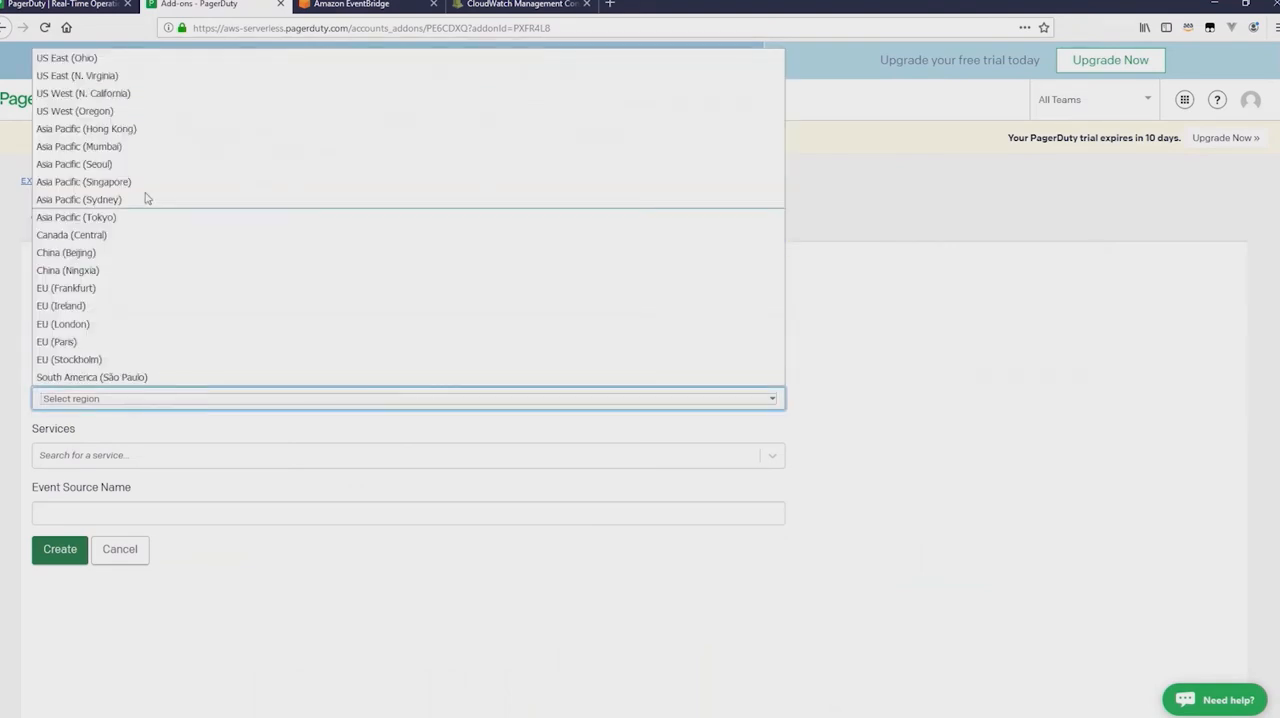
{"action": "left_click", "coordinate": [77, 75]}
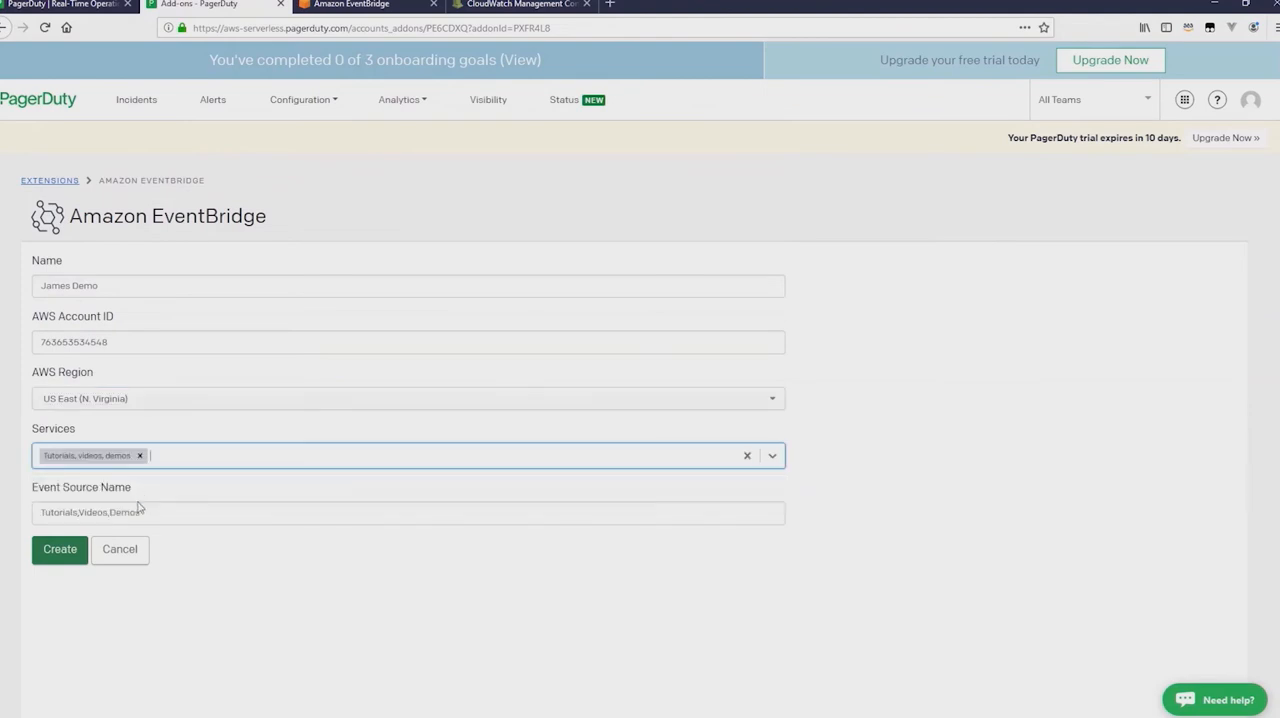
{"action": "type", "text": "demo"}
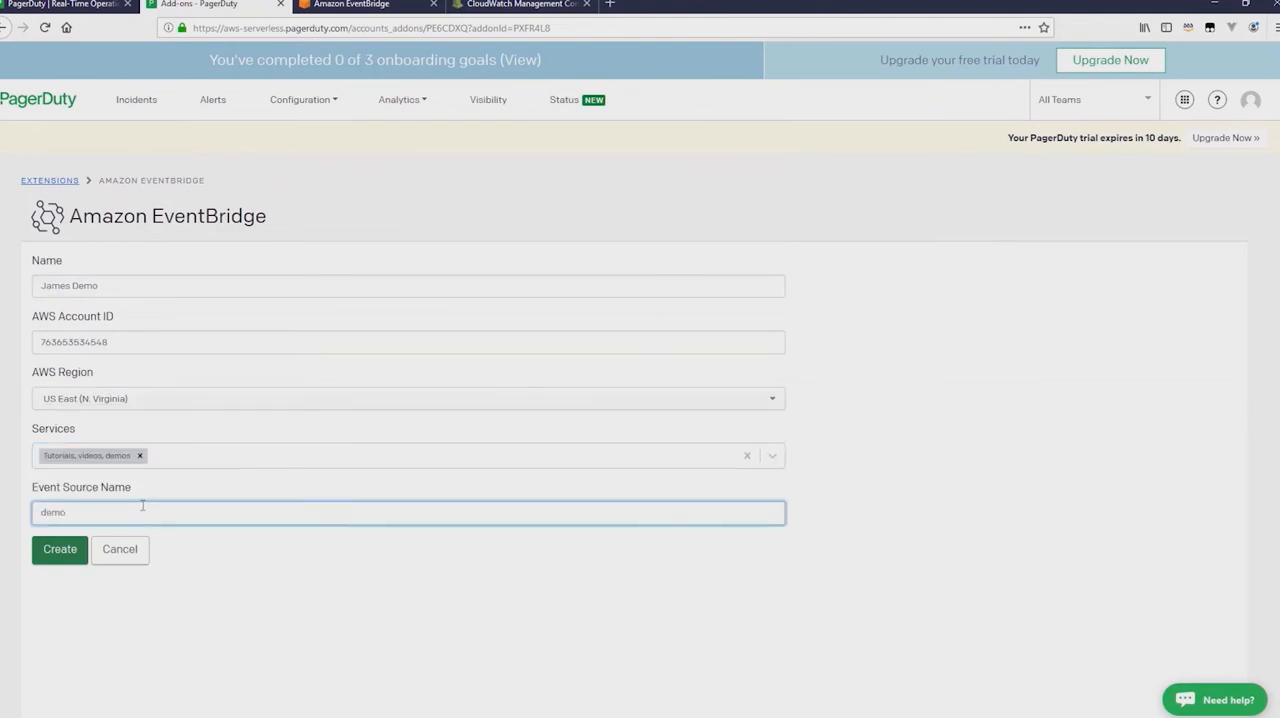
{"action": "left_click", "coordinate": [59, 548]}
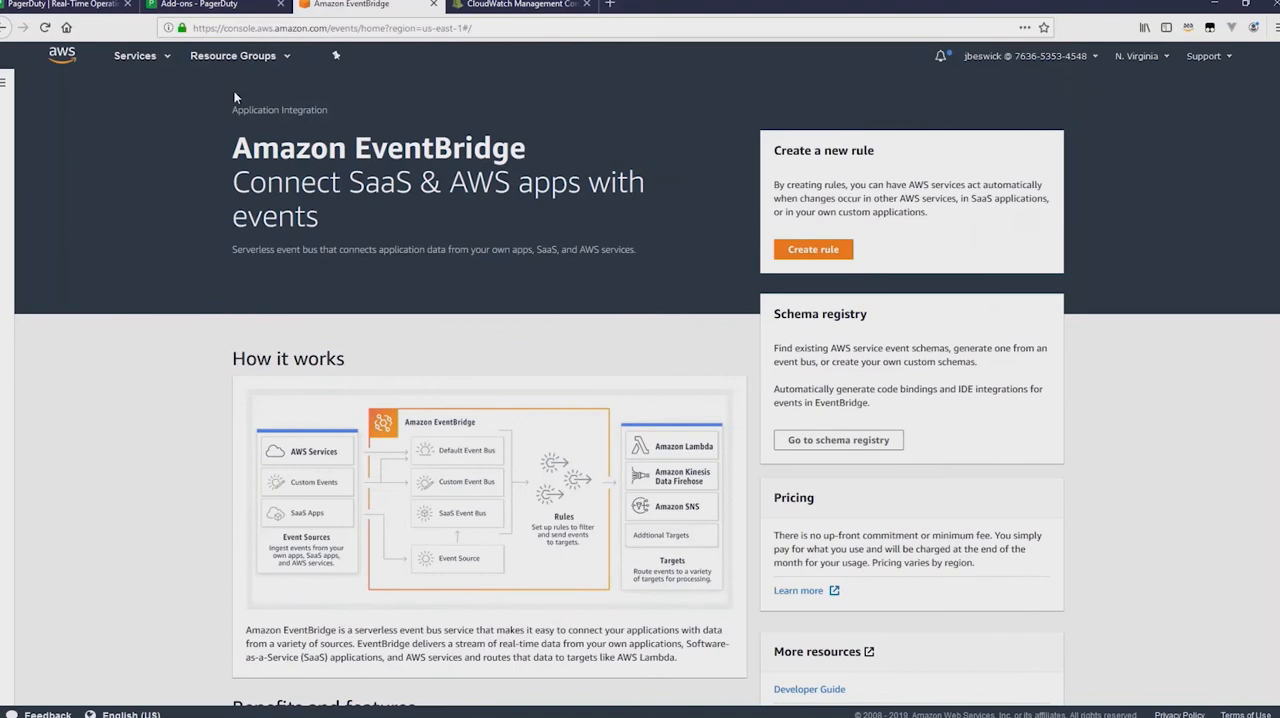
Go to Event buses > Partner event sources to find the pending PagerDuty source
{"action": "left_click", "coordinate": [6, 82]}
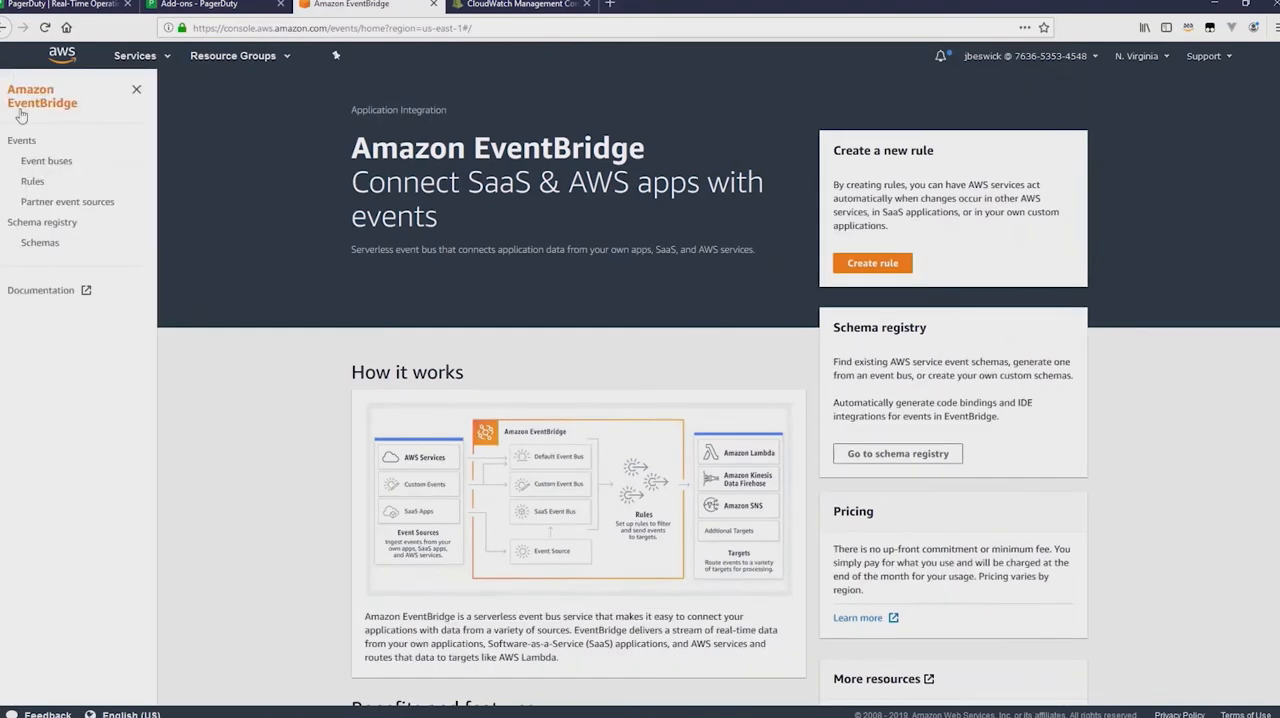
{"action": "left_click", "coordinate": [46, 161]}
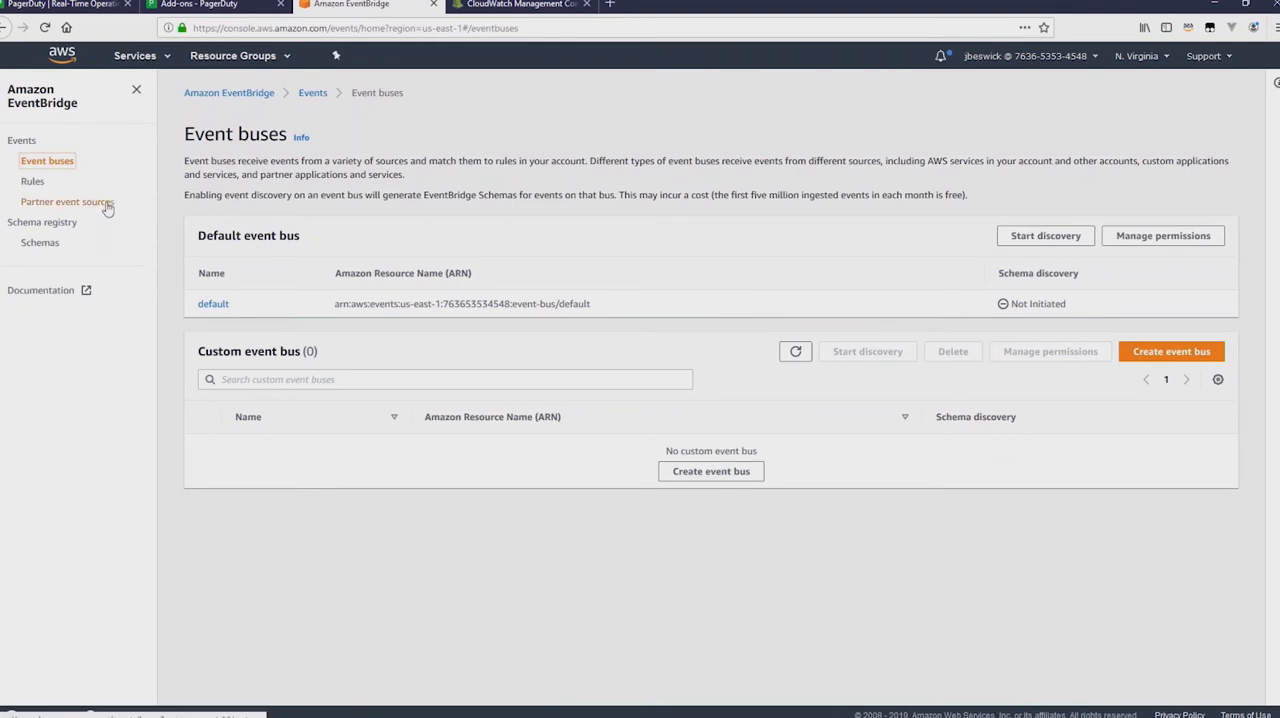
{"action": "left_click", "coordinate": [67, 201]}
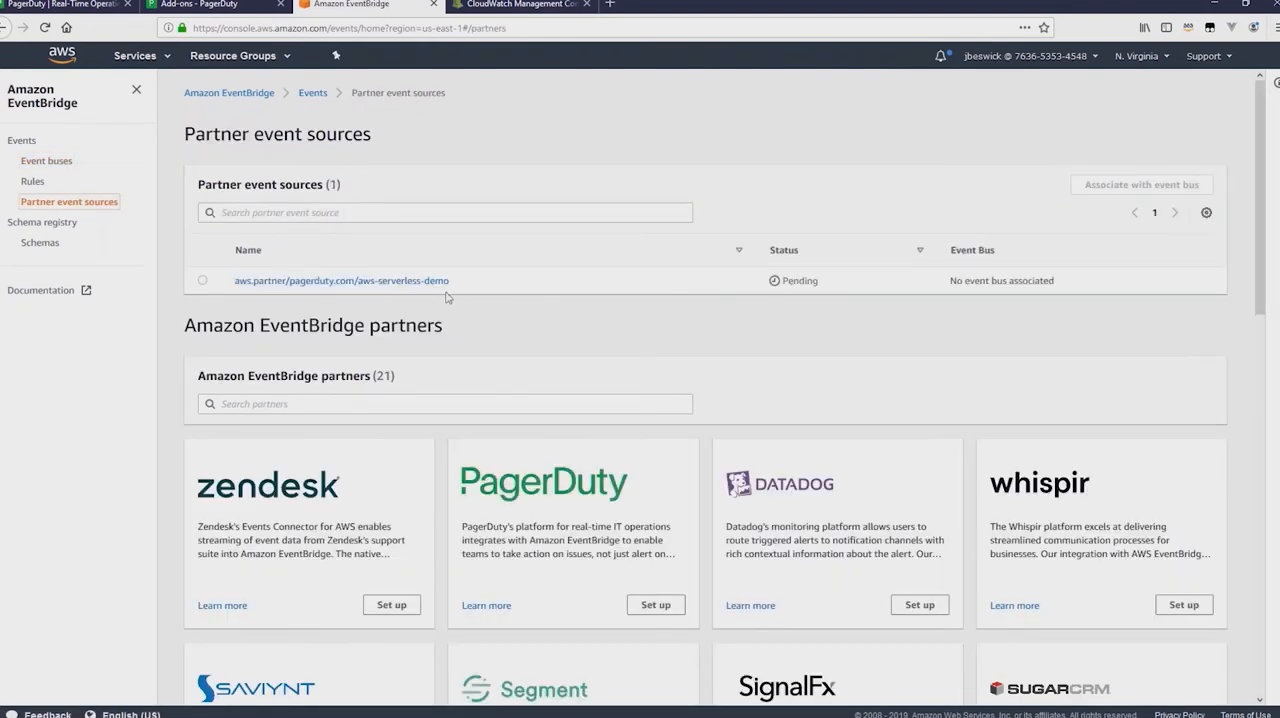
{"action": "mouse_move", "coordinate": [667, 307]}
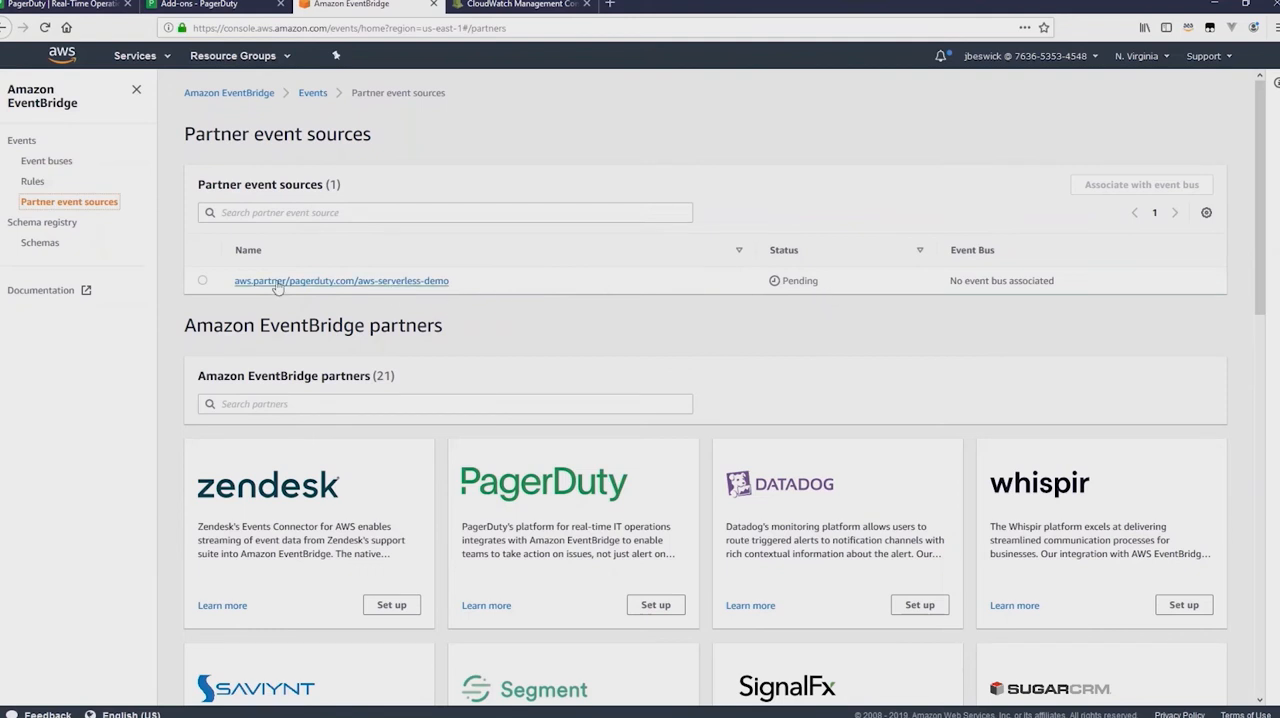
Associate the aws-serverless-demo partner source with its event bus and view that bus's rules
{"action": "left_click", "coordinate": [202, 280]}
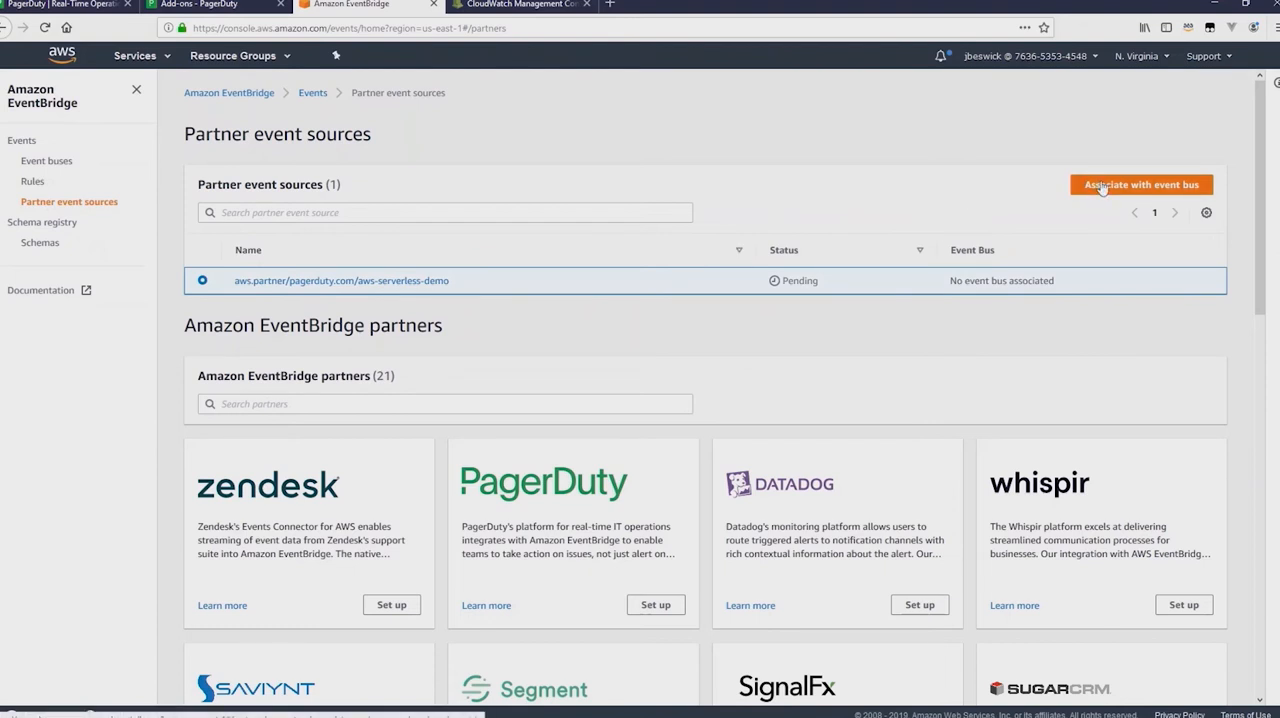
{"action": "left_click", "coordinate": [1141, 184]}
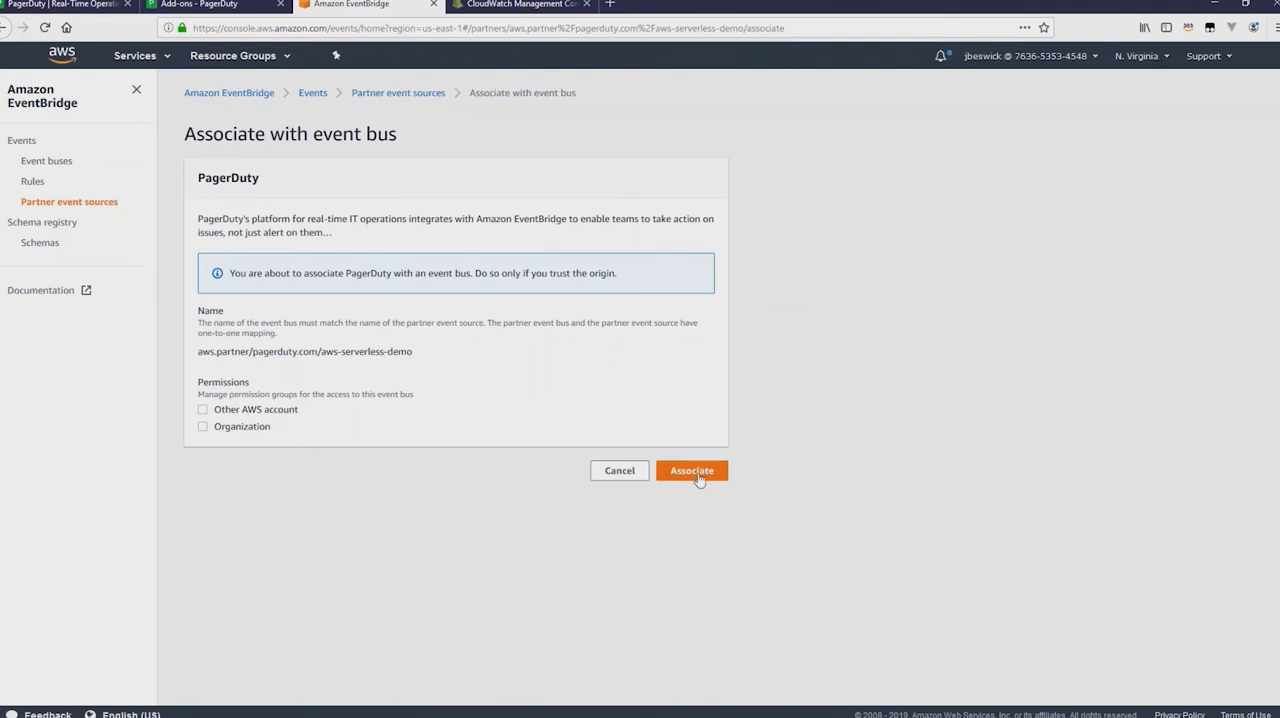
{"action": "left_click", "coordinate": [691, 470]}
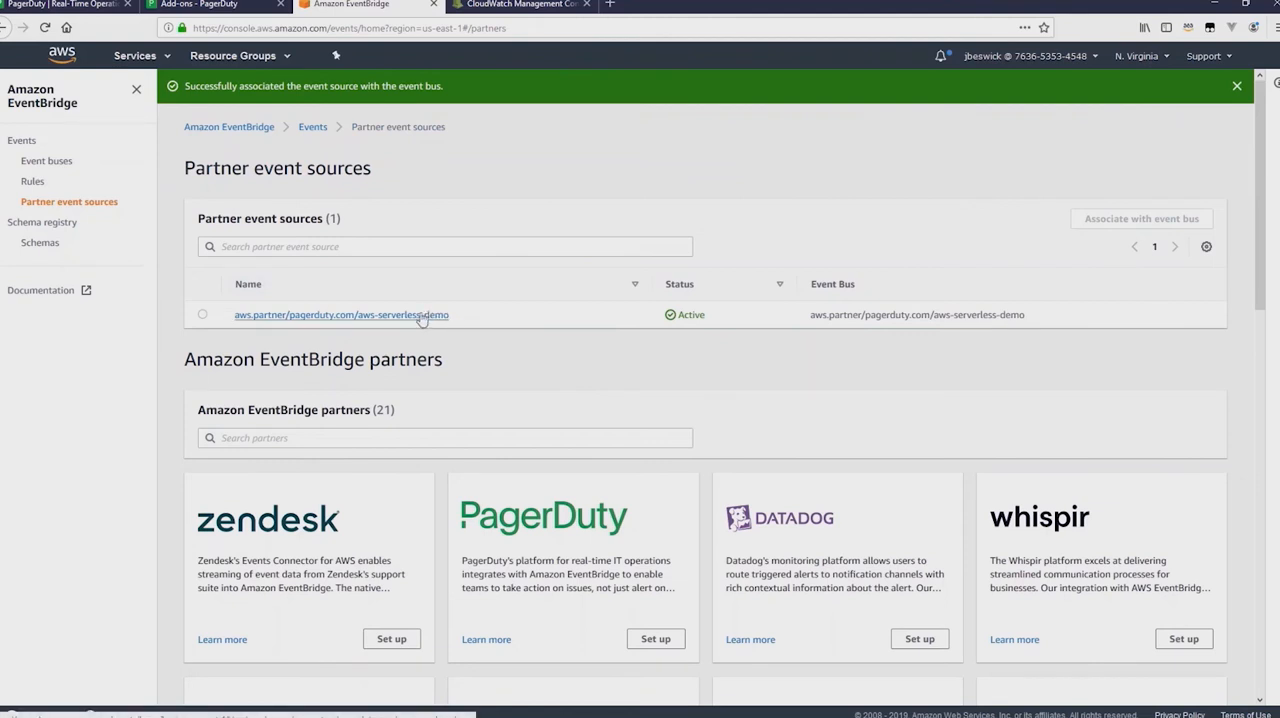
{"action": "left_click", "coordinate": [33, 181]}
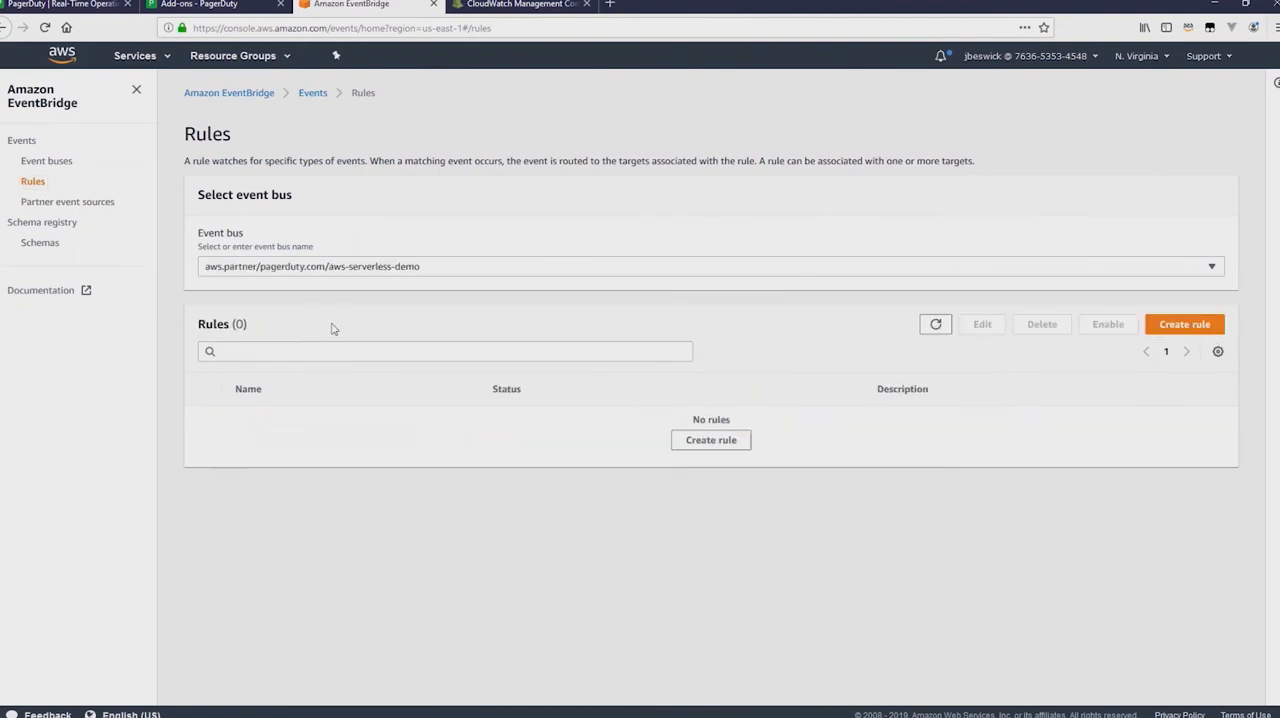
Start a new rule on the PagerDuty event bus named myPagerDutyrule
{"action": "left_click", "coordinate": [1184, 323]}
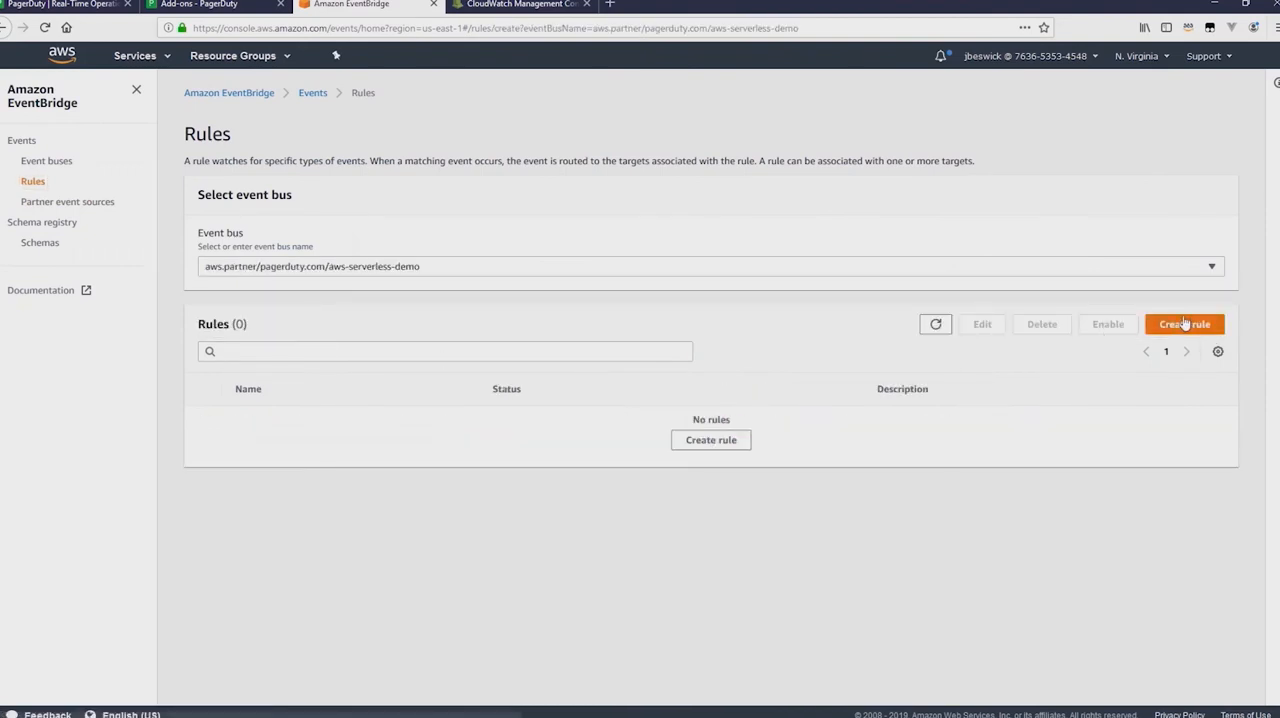
{"action": "left_click", "coordinate": [1185, 324]}
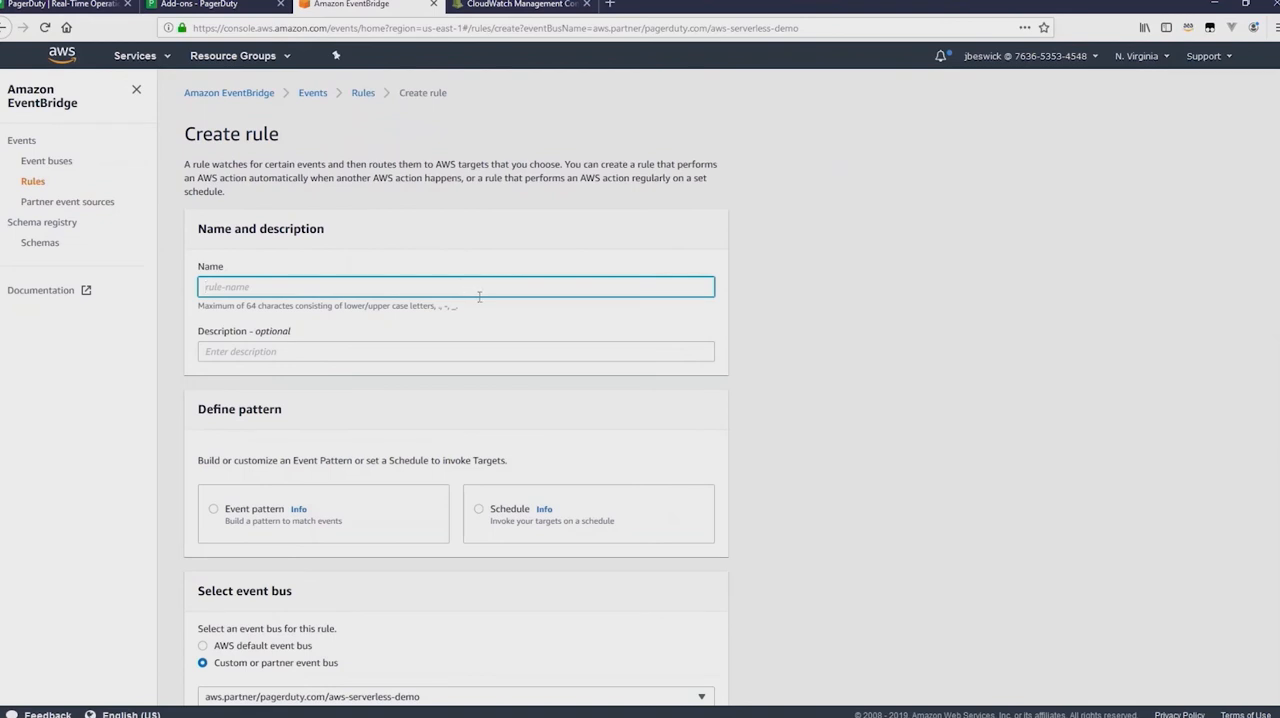
{"action": "type", "text": "myPagerDuty"}
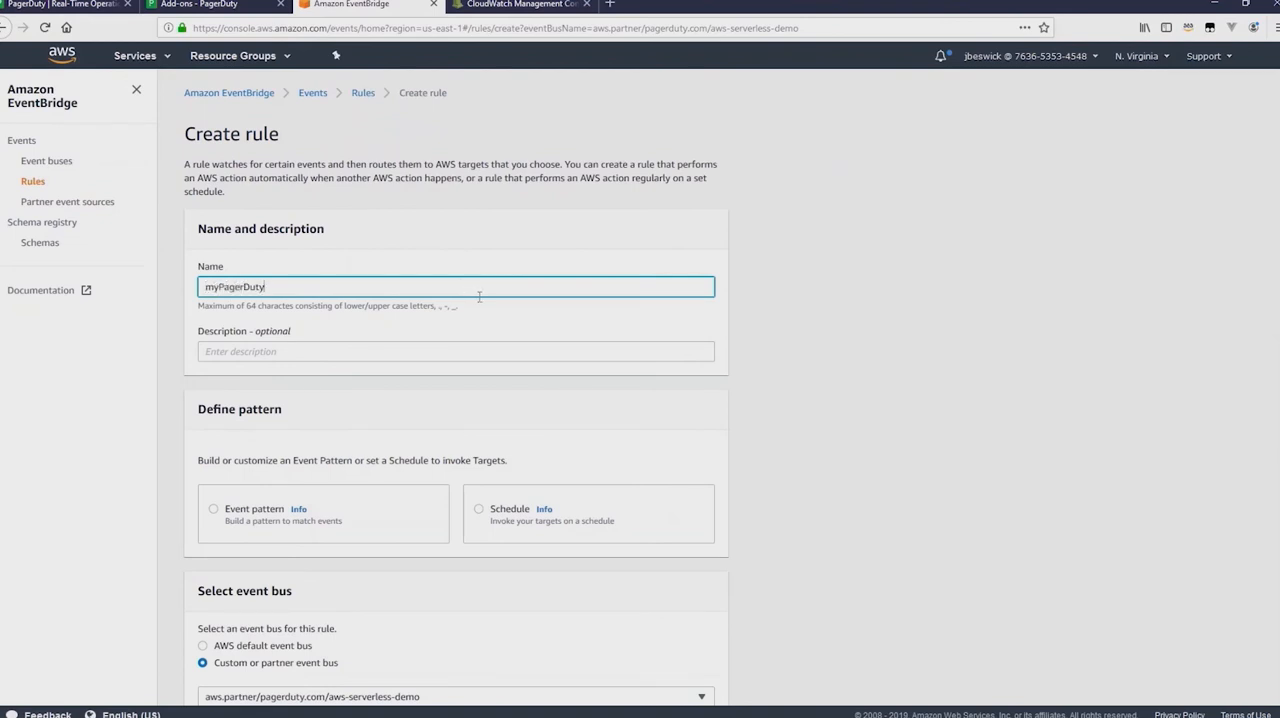
{"action": "type", "text": "rule"}
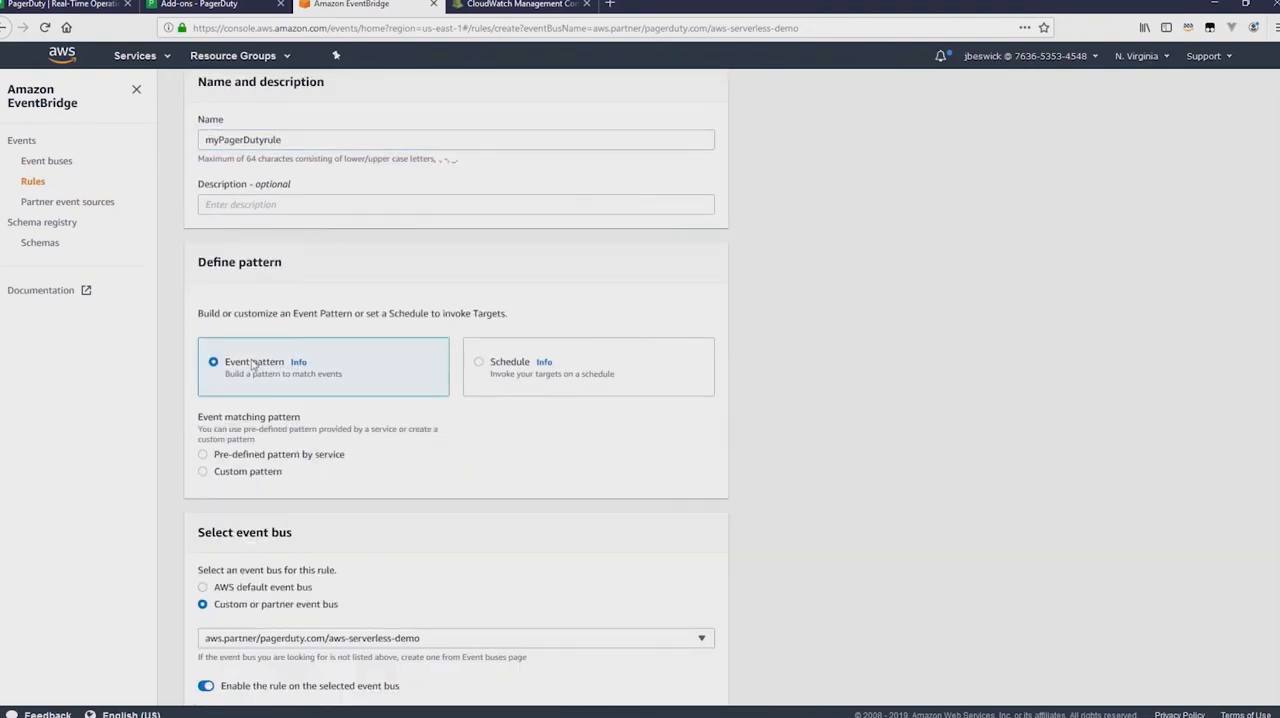
Set a pre-defined pattern by service: Service partners, PagerDuty
{"action": "scroll", "scroll_direction": "down", "scroll_amount": 3}
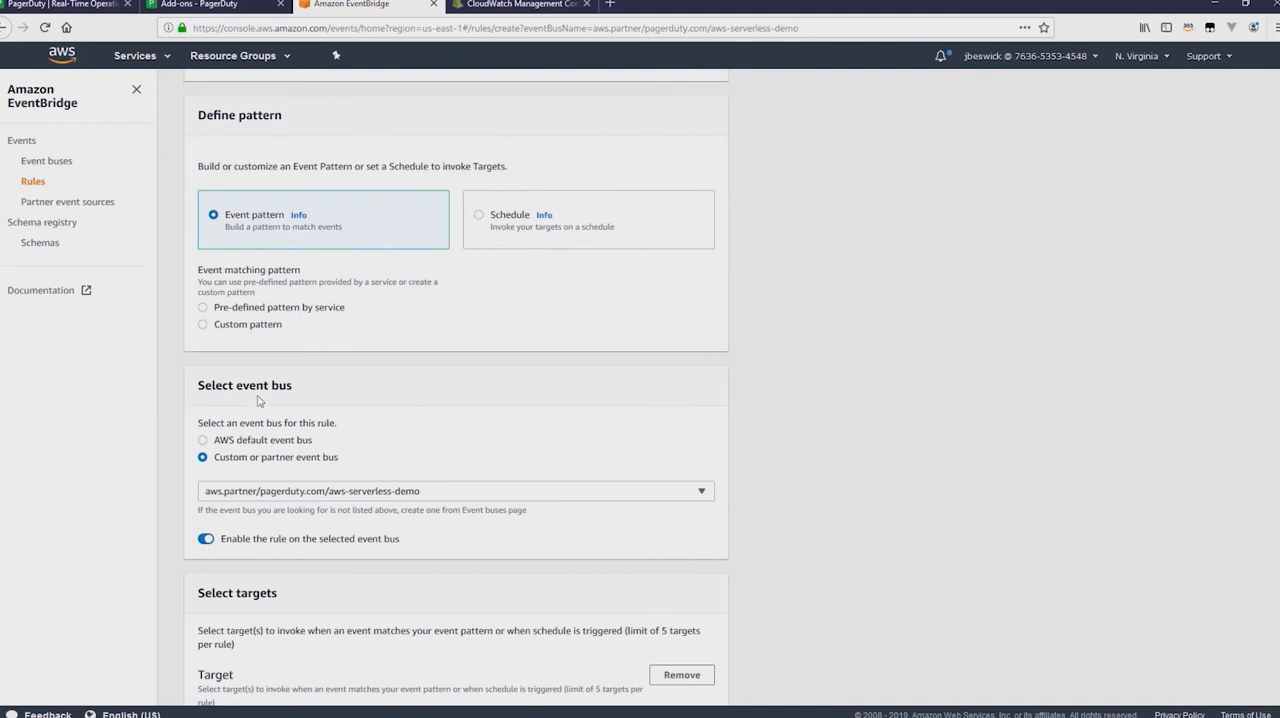
{"action": "left_click", "coordinate": [203, 307]}
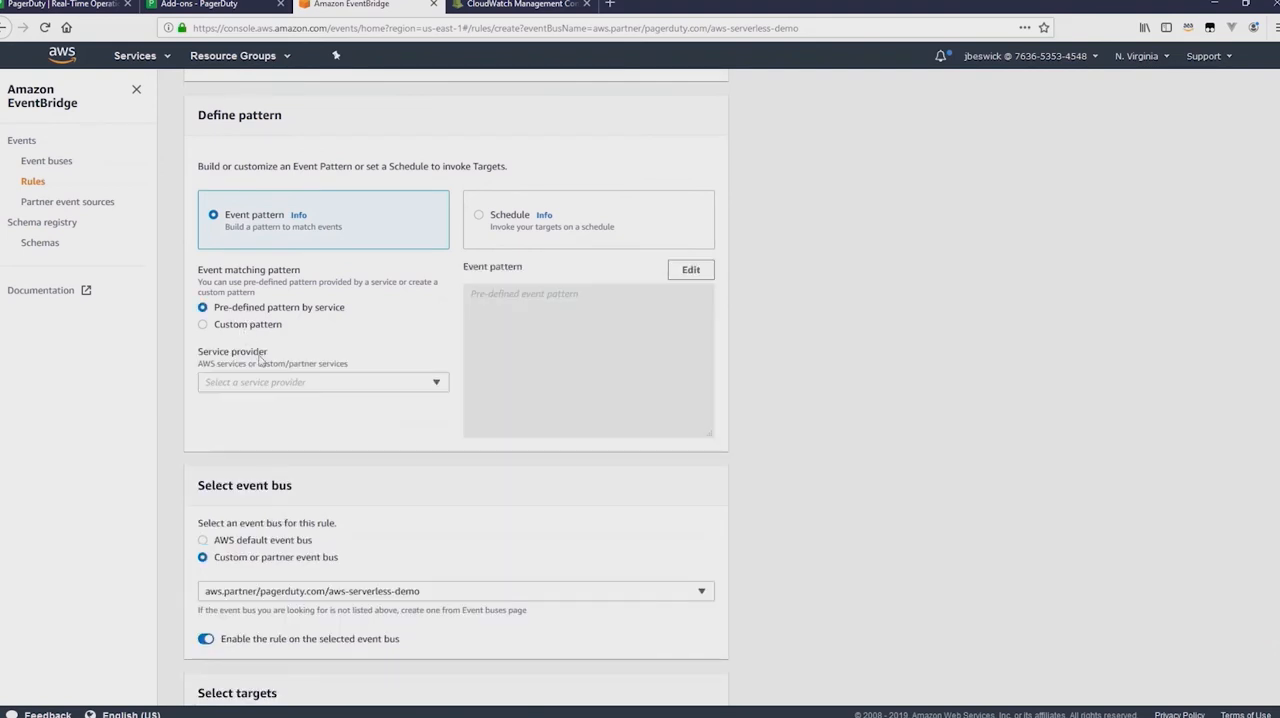
{"action": "left_click", "coordinate": [322, 382]}
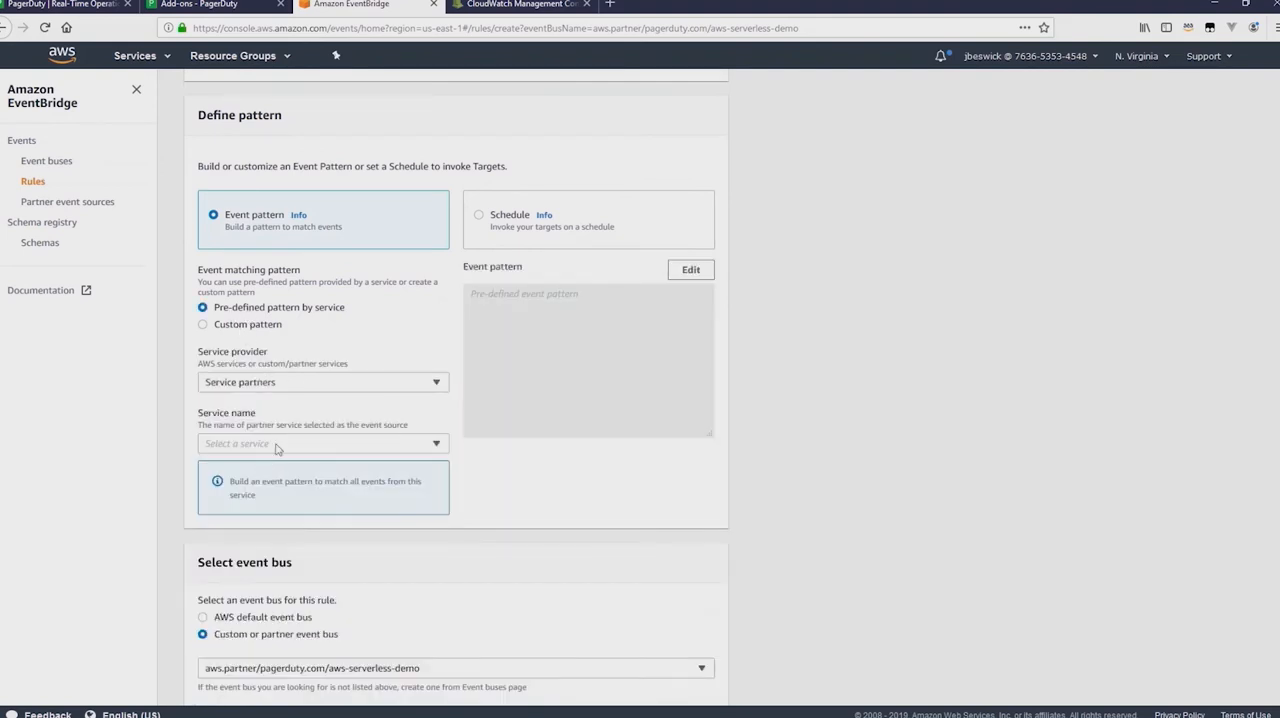
{"action": "left_click", "coordinate": [322, 443]}
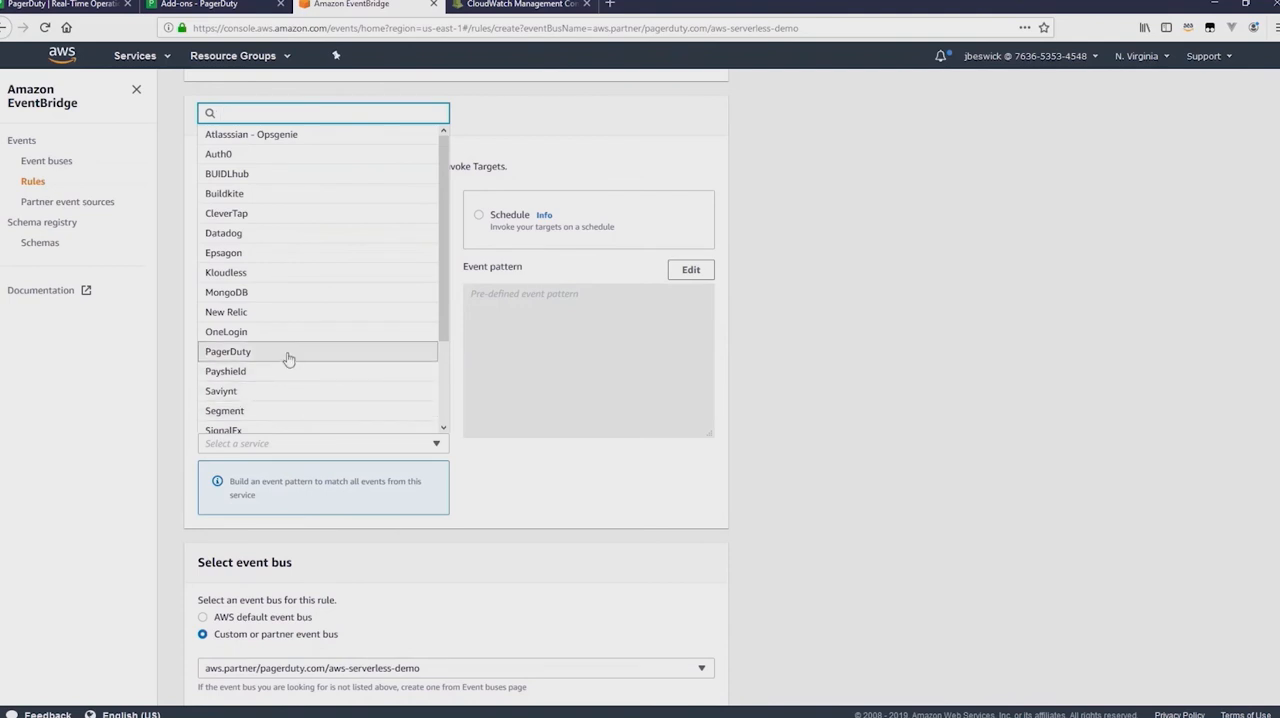
{"action": "left_click", "coordinate": [227, 351]}
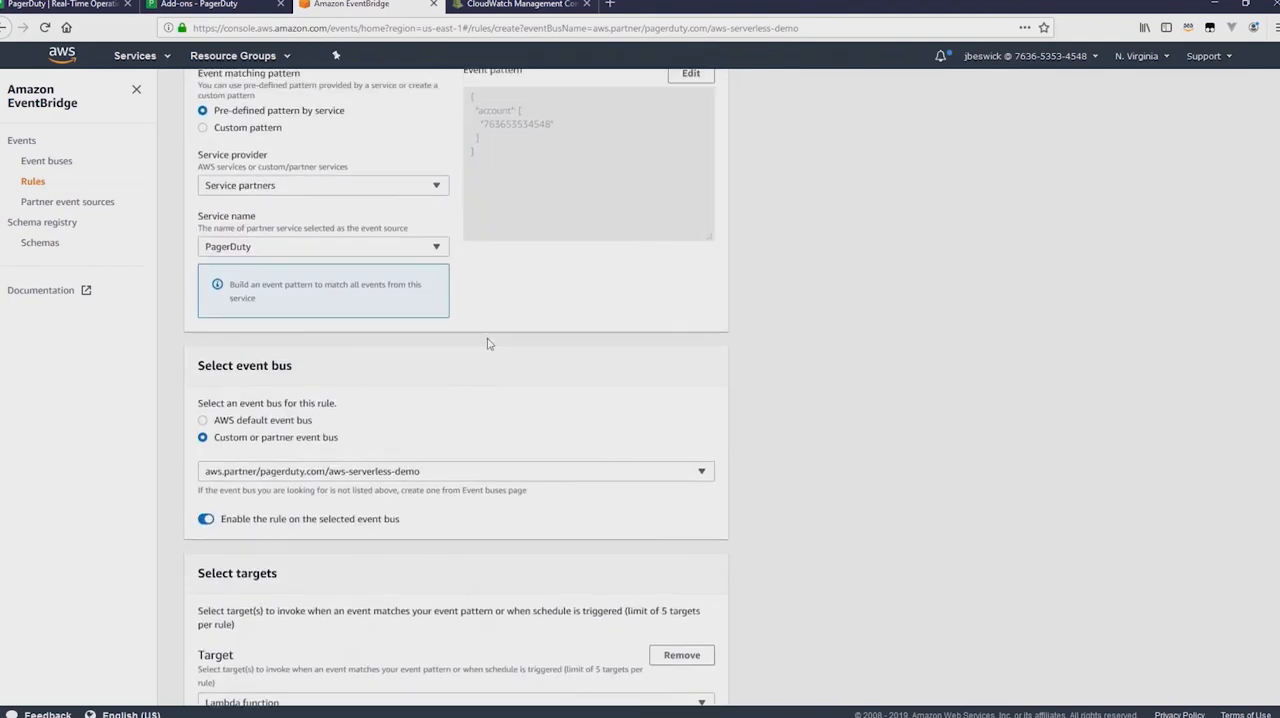
{"action": "scroll", "scroll_direction": "down", "scroll_amount": 3}
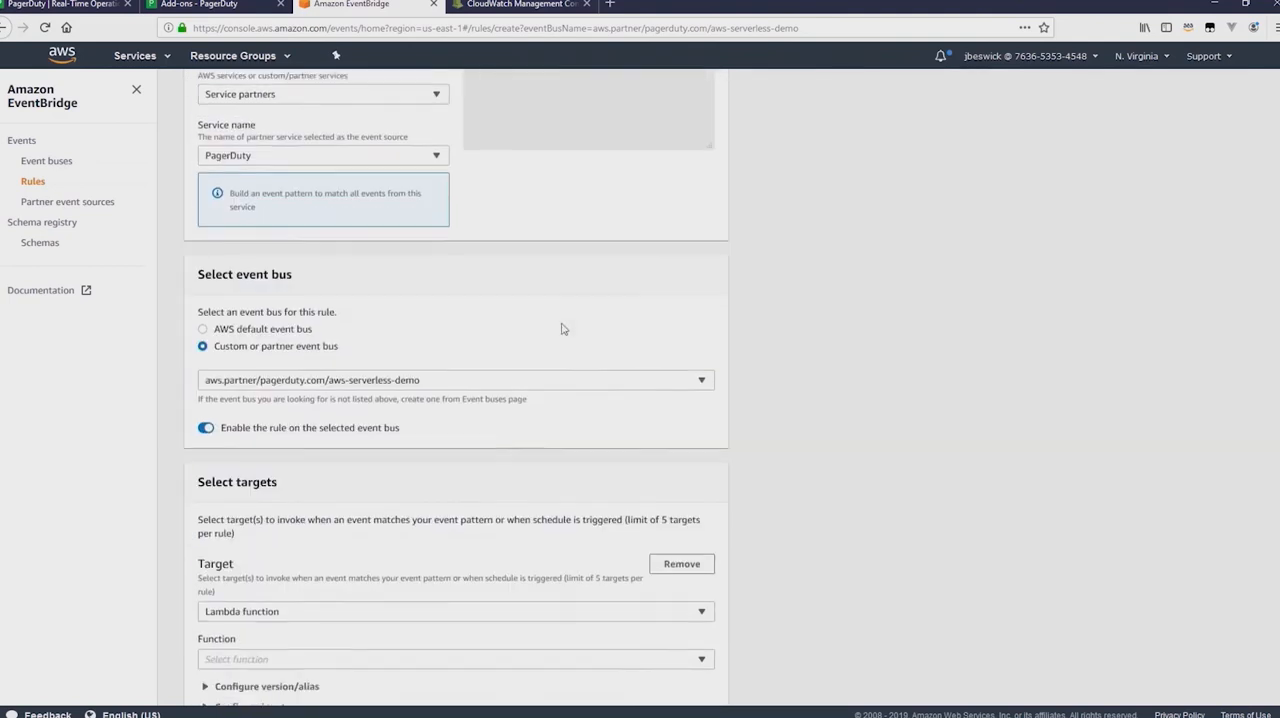
{"action": "scroll", "scroll_direction": "down", "scroll_amount": 3}
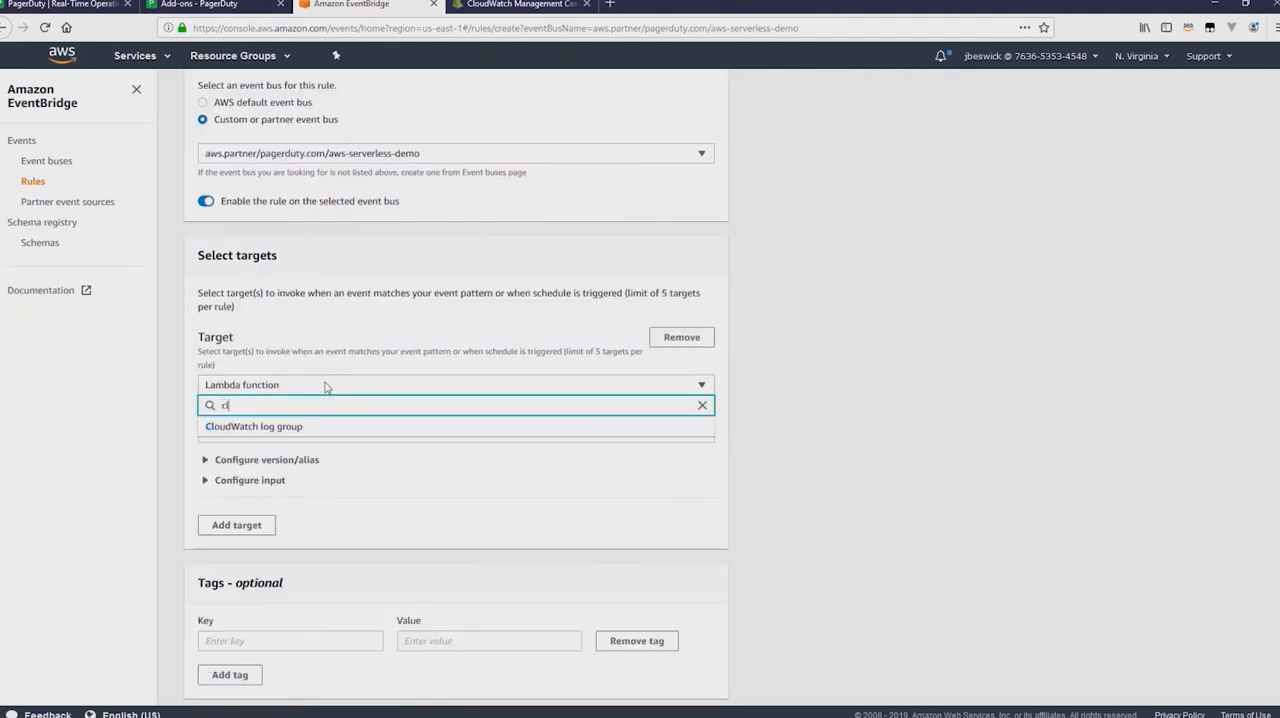
Target the pagerduty-demo CloudWatch log group, create the rule, and switch to CloudWatch
{"action": "type", "text": "loudwat"}
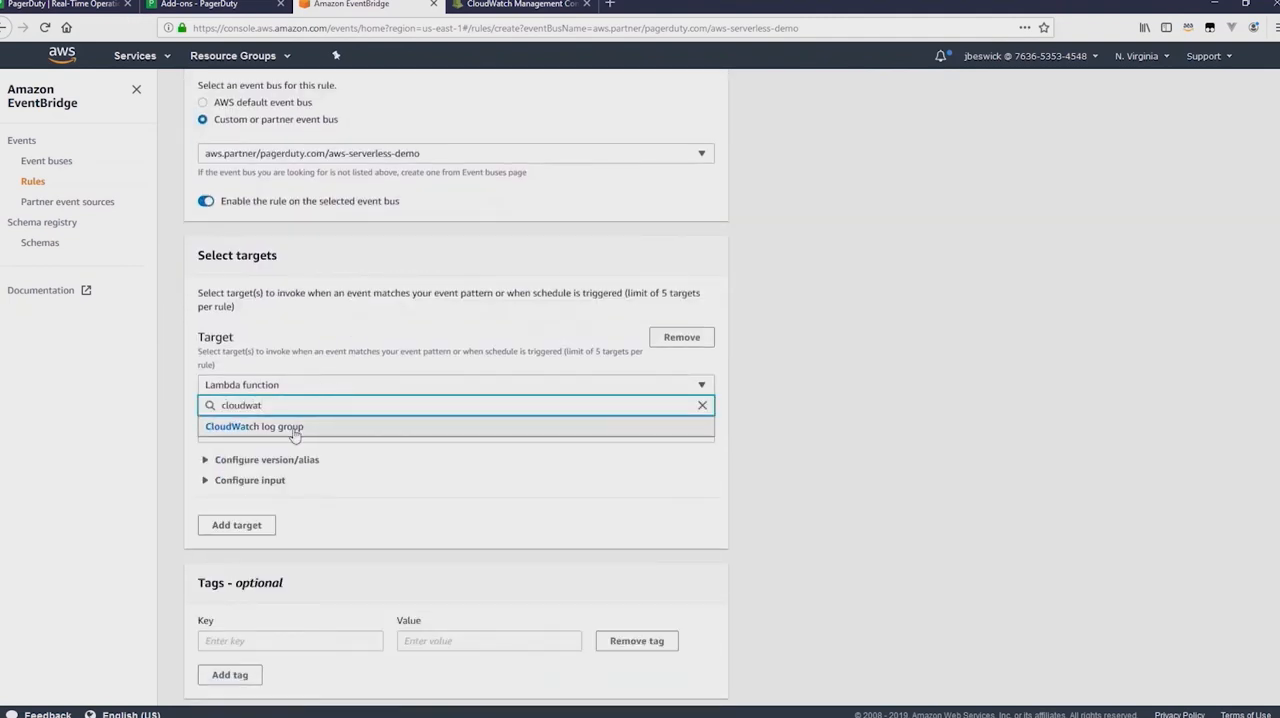
{"action": "left_click", "coordinate": [254, 426]}
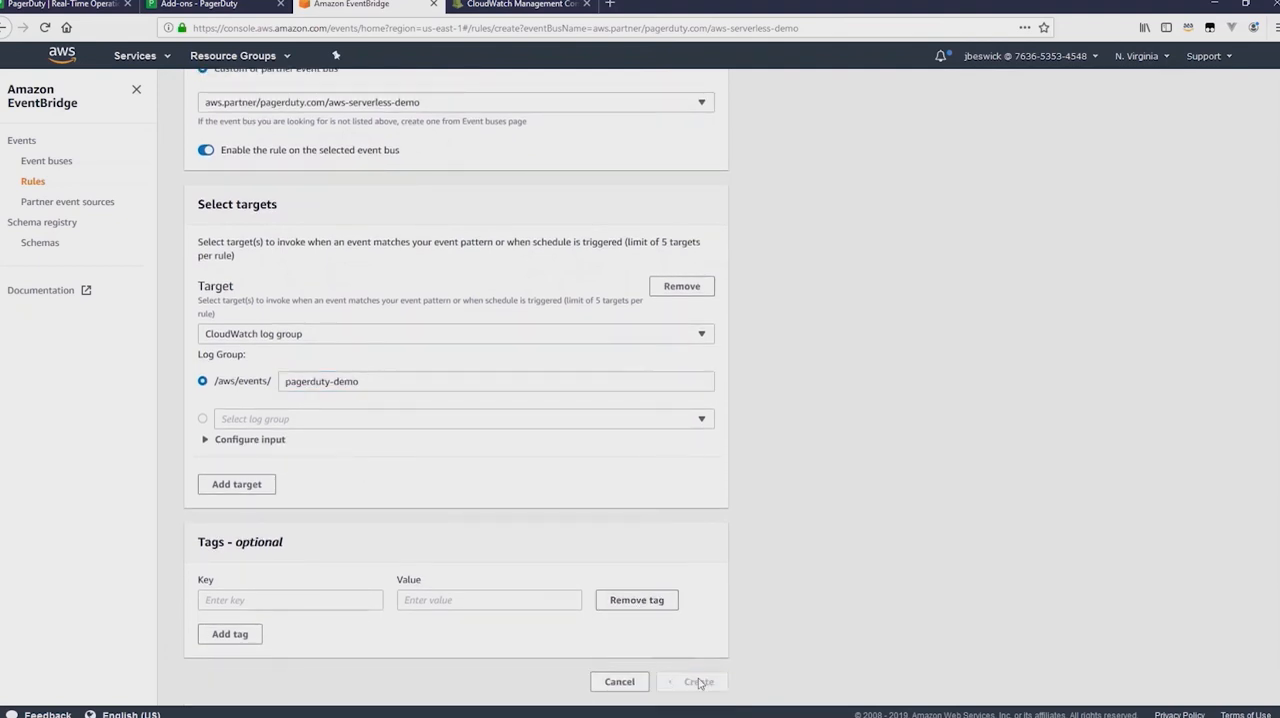
{"action": "left_click", "coordinate": [698, 681]}
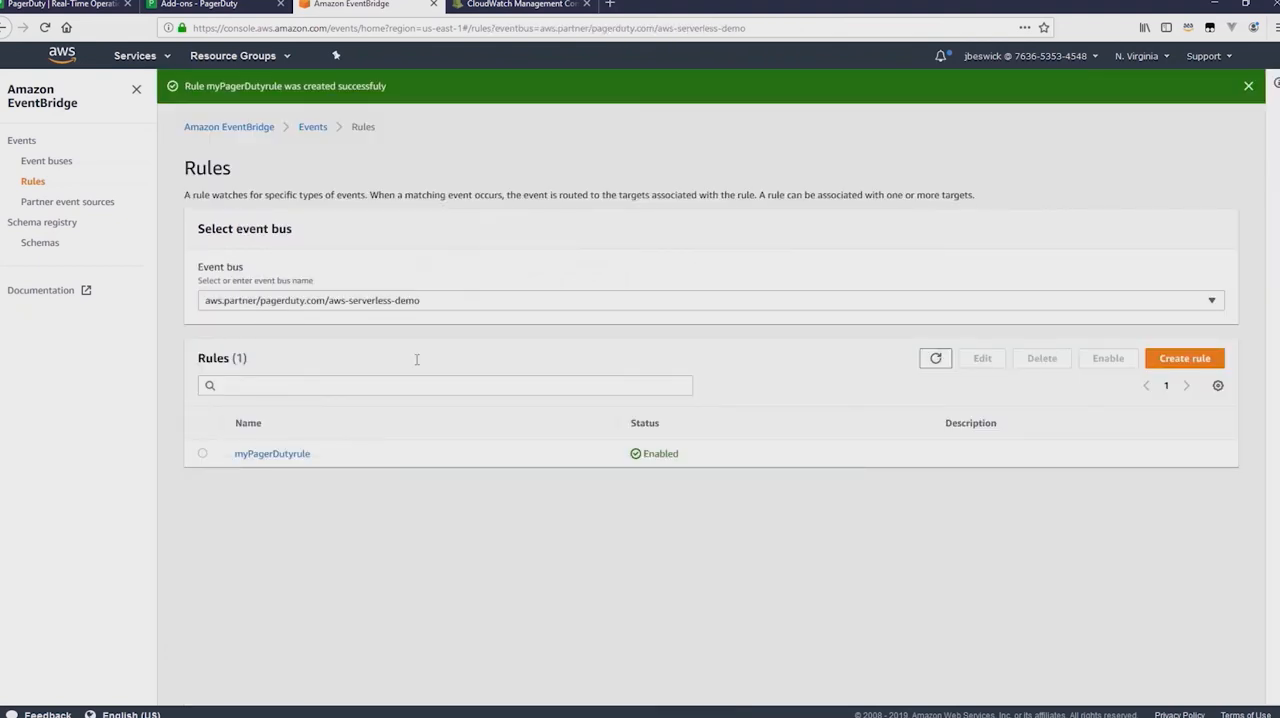
{"action": "left_click", "coordinate": [520, 4]}
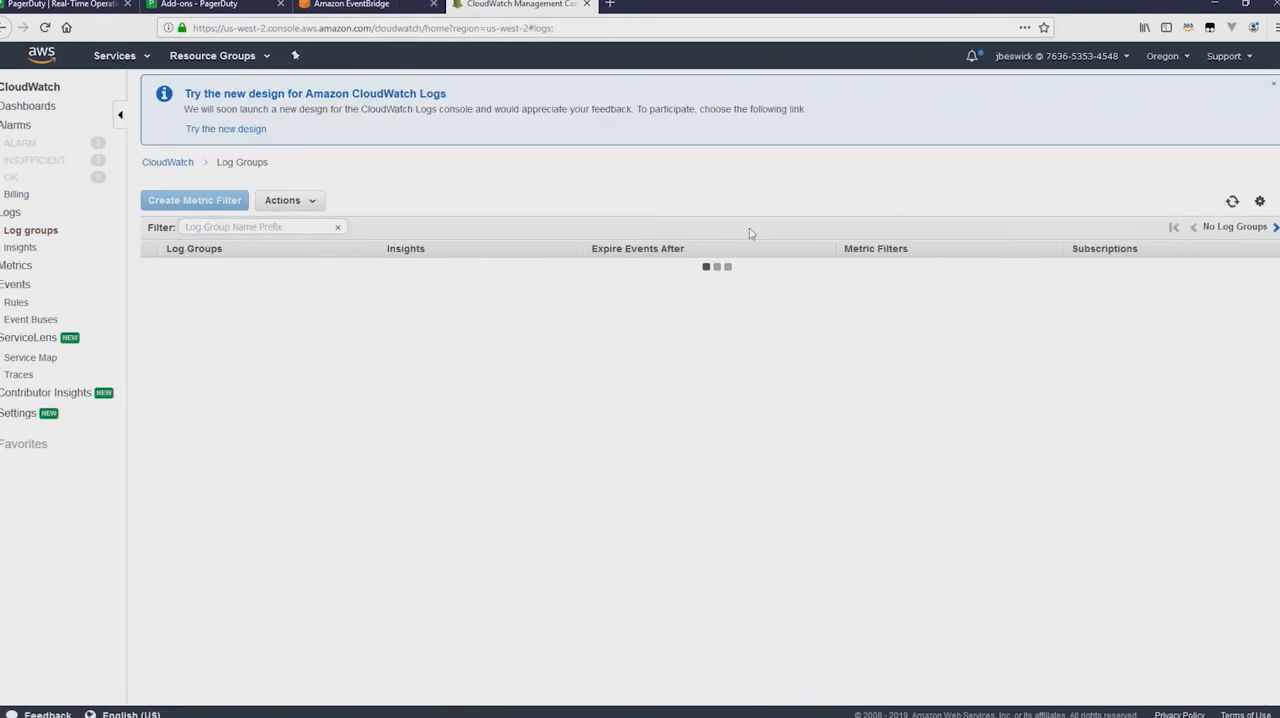
Switch CloudWatch to US East (N. Virginia), open /aws/events/pagerduty-demo, then return to PagerDuty
{"action": "left_click", "coordinate": [1162, 56]}
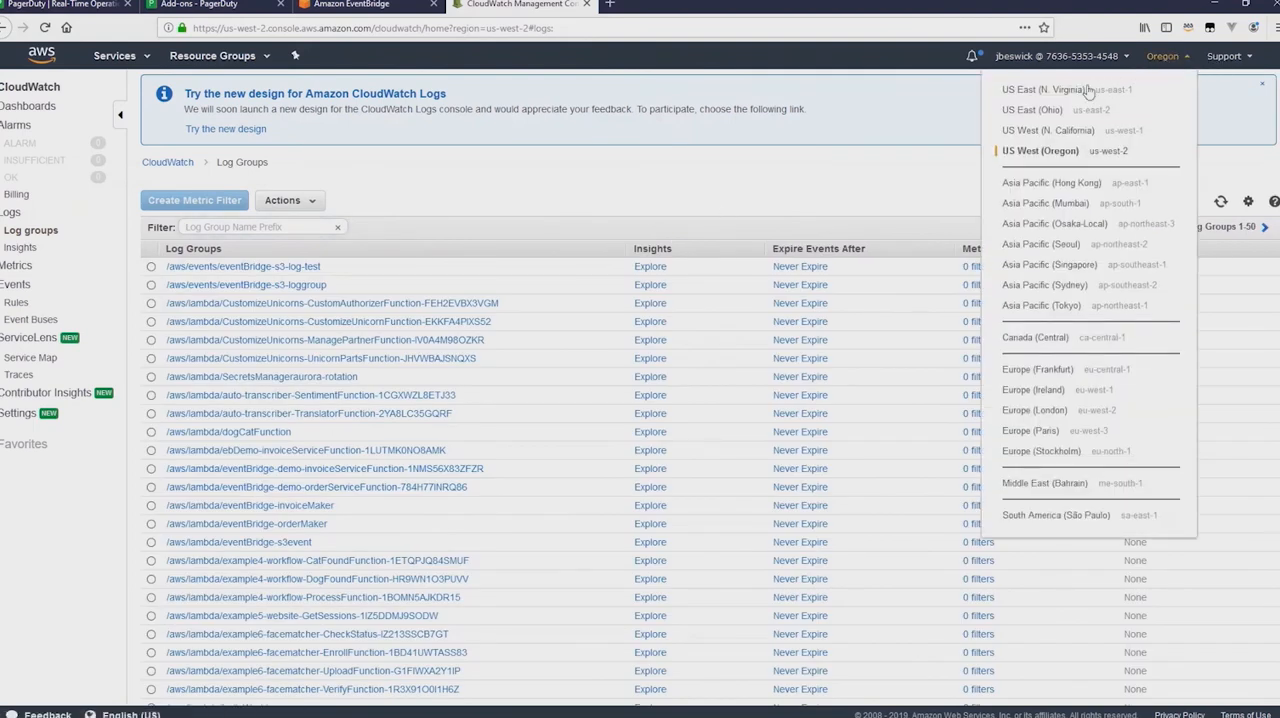
{"action": "left_click", "coordinate": [1064, 89]}
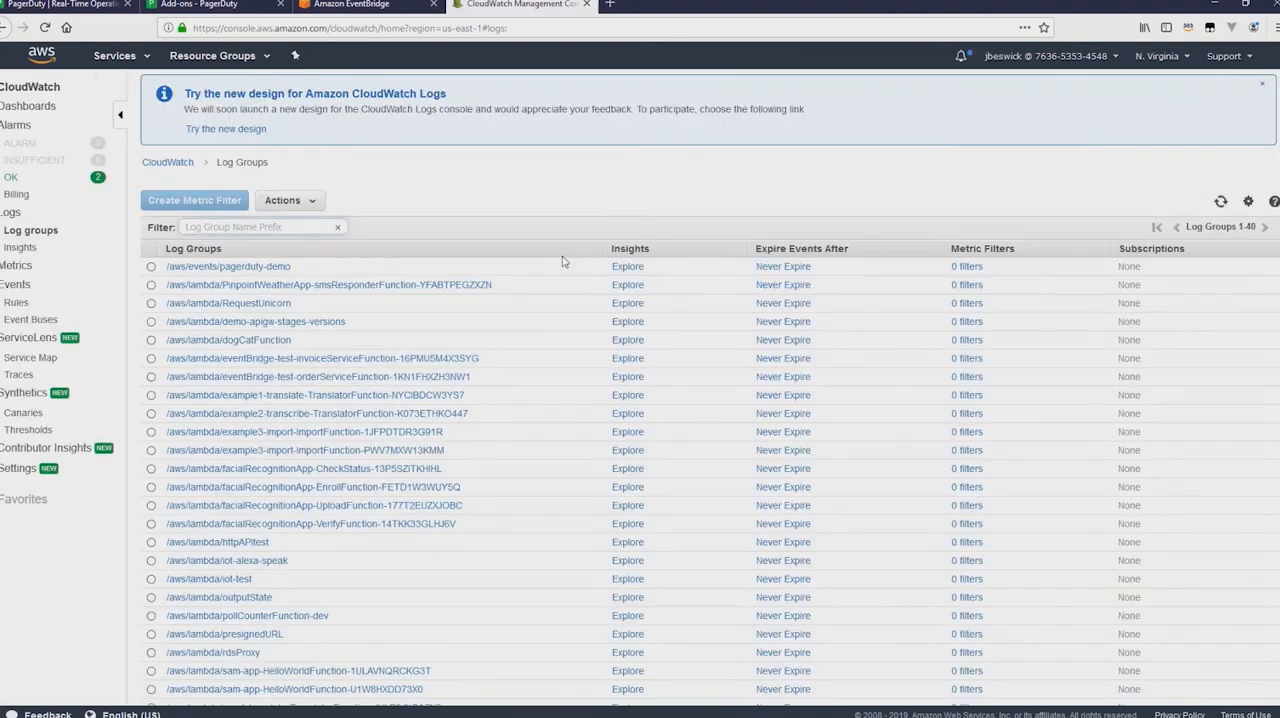
{"action": "left_click", "coordinate": [228, 266]}
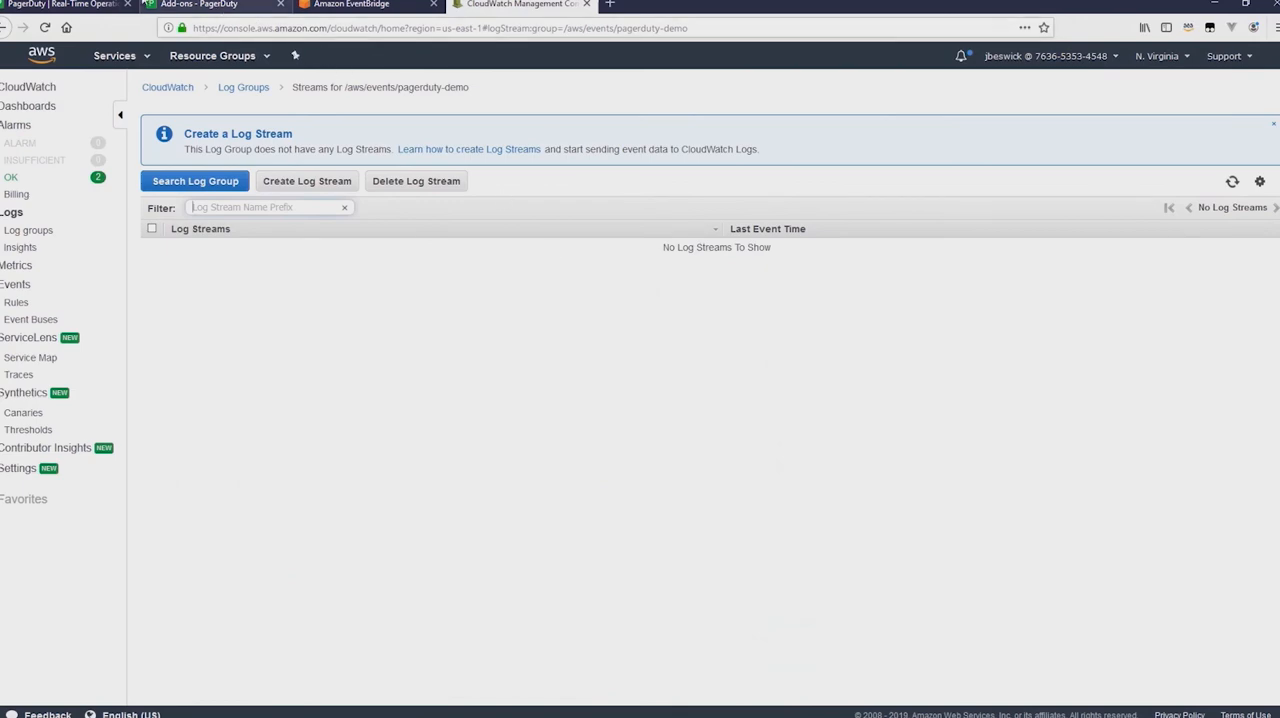
{"action": "left_click", "coordinate": [210, 5]}
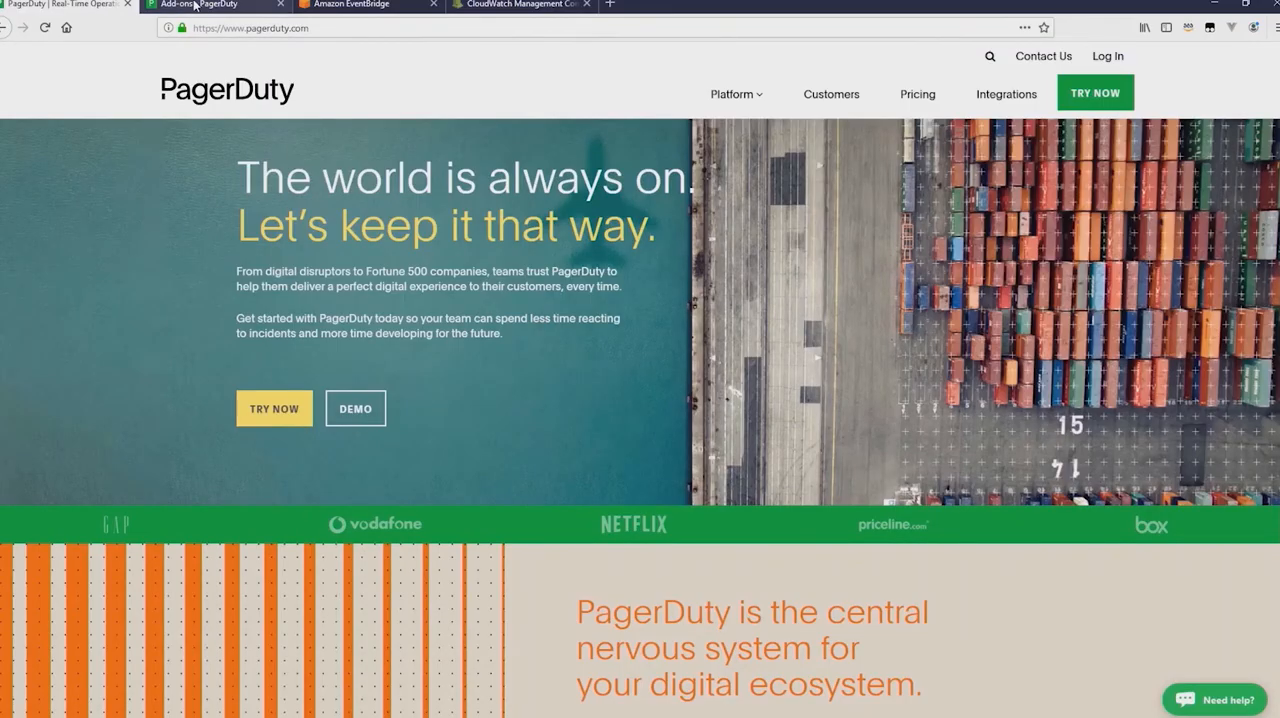
Create PagerDuty incident 'This is a new incident' with description 'Test incident', then return to CloudWatch
{"action": "left_click", "coordinate": [350, 5]}
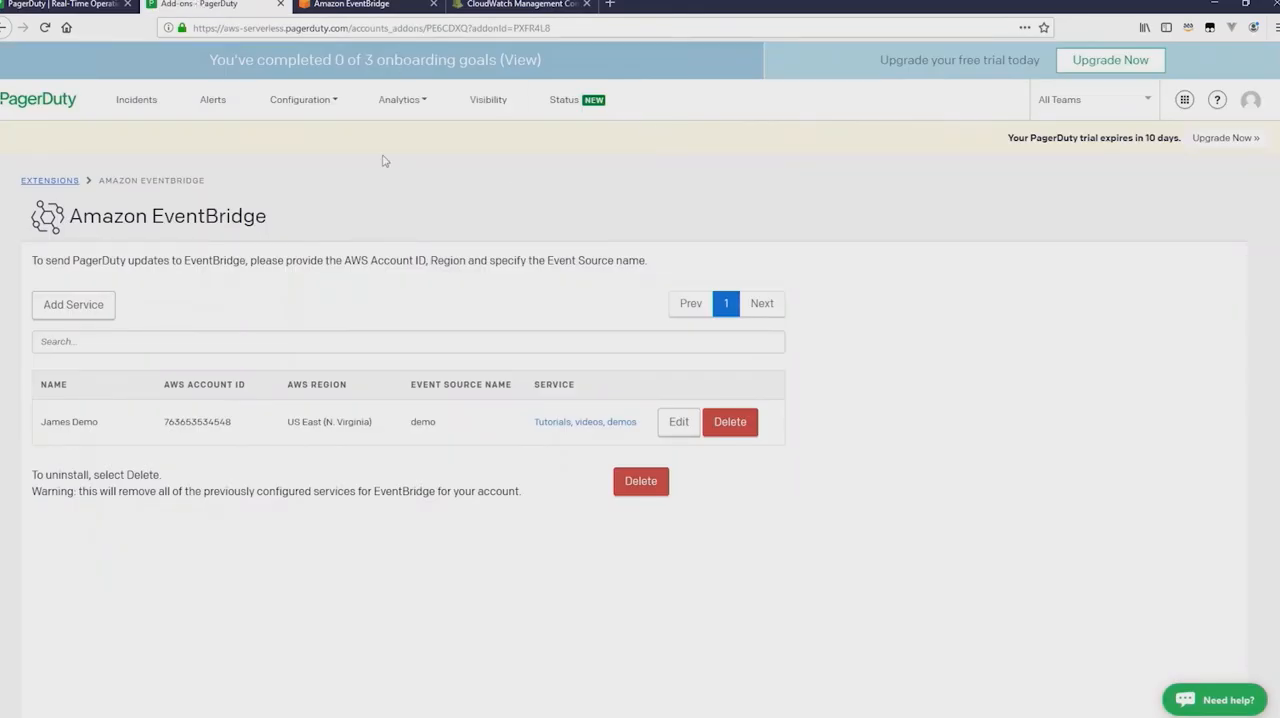
{"action": "left_click", "coordinate": [39, 99]}
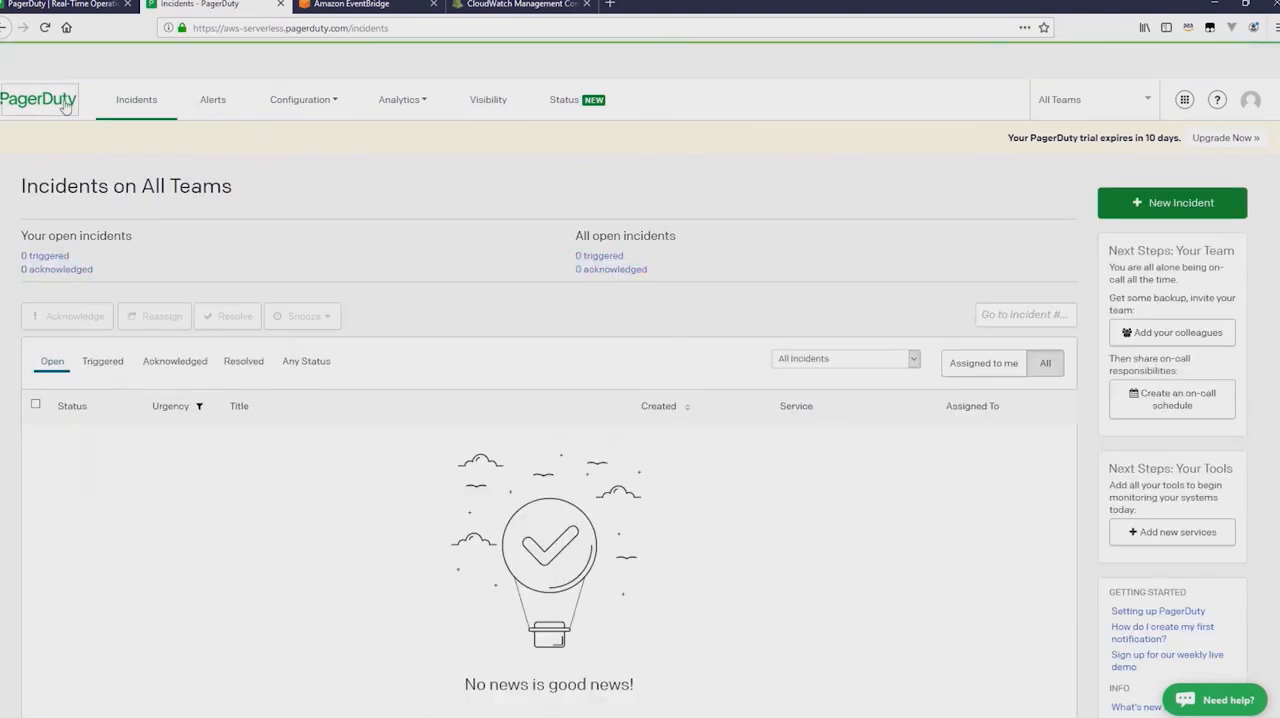
{"action": "left_click", "coordinate": [1172, 202]}
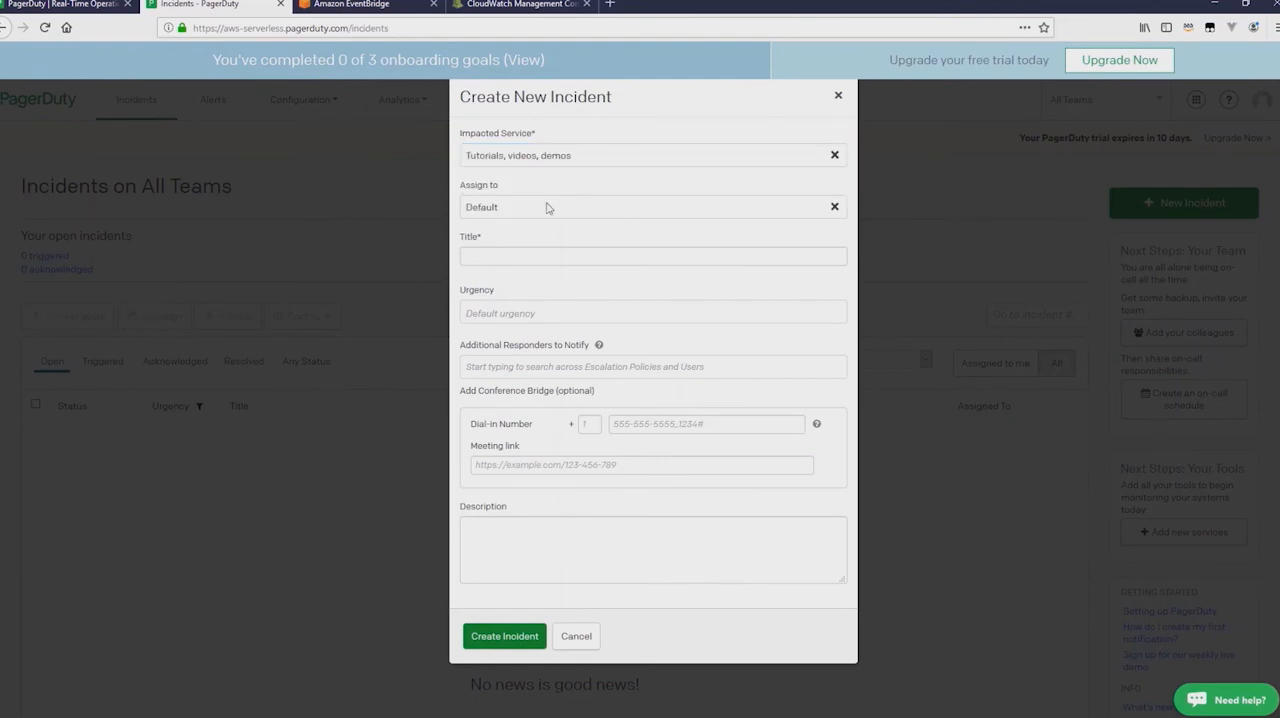
{"action": "left_click", "coordinate": [653, 256]}
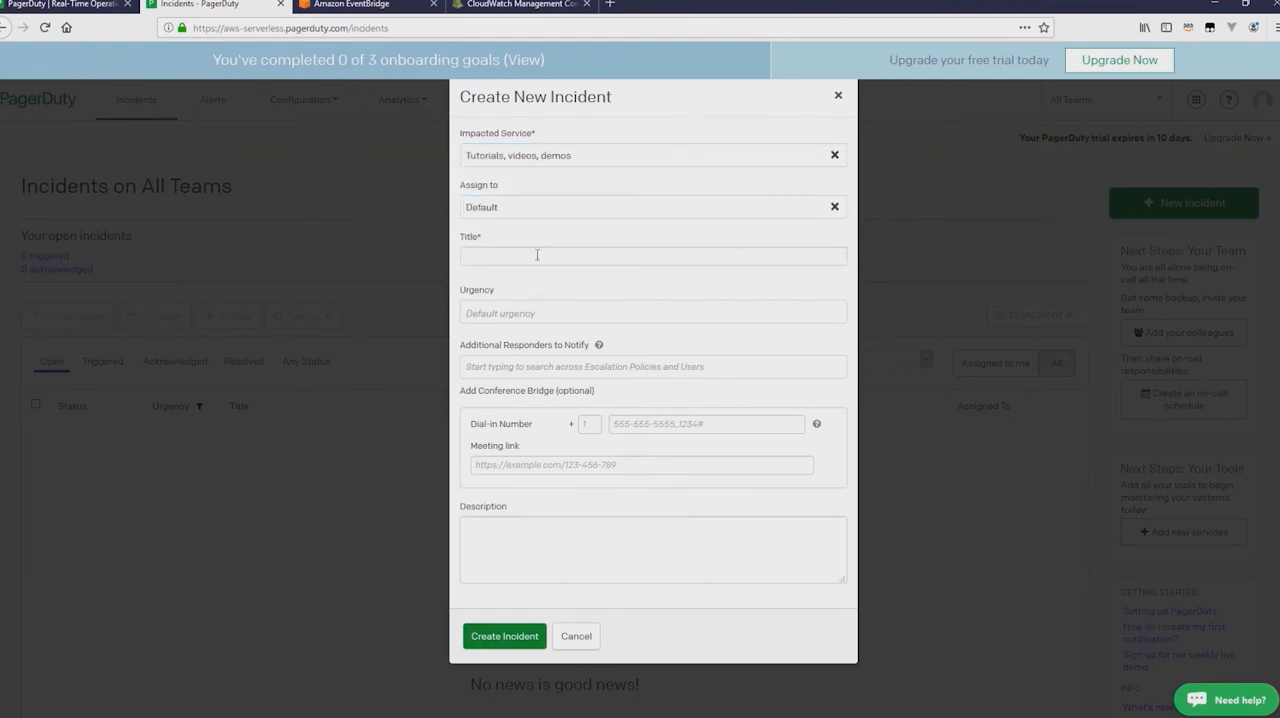
{"action": "type", "text": "This is"}
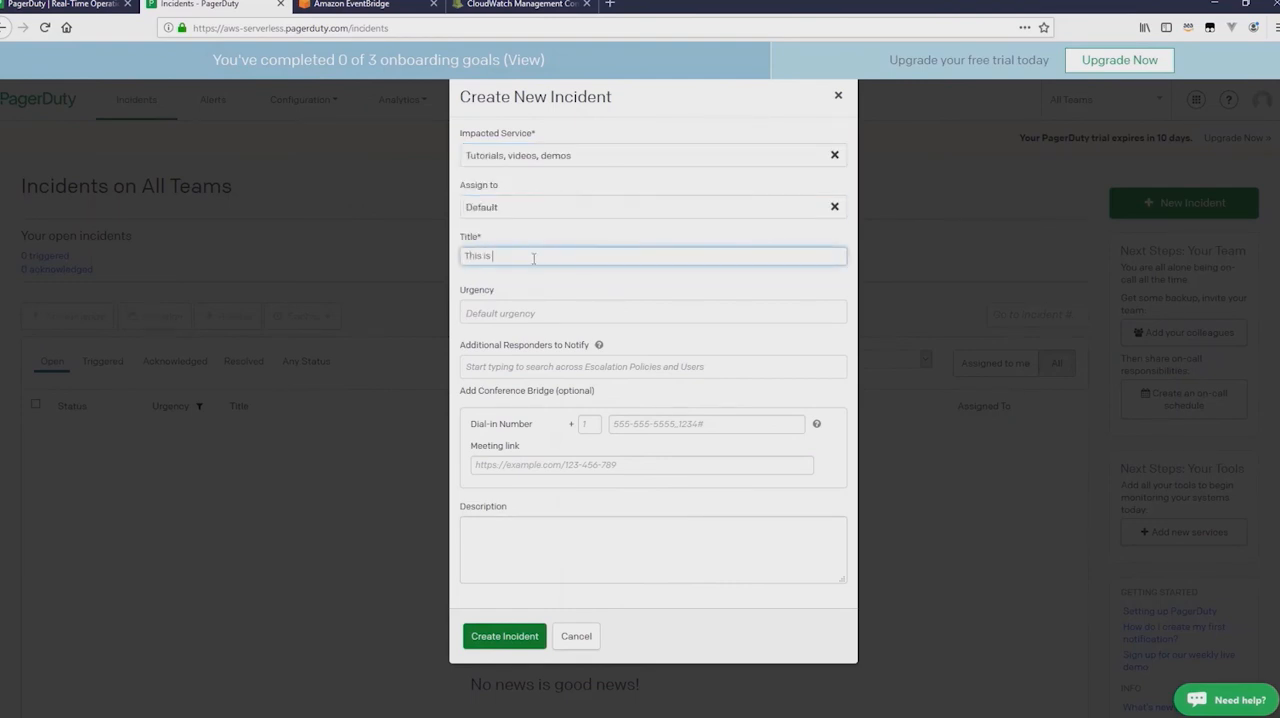
{"action": "type", "text": "a new incident"}
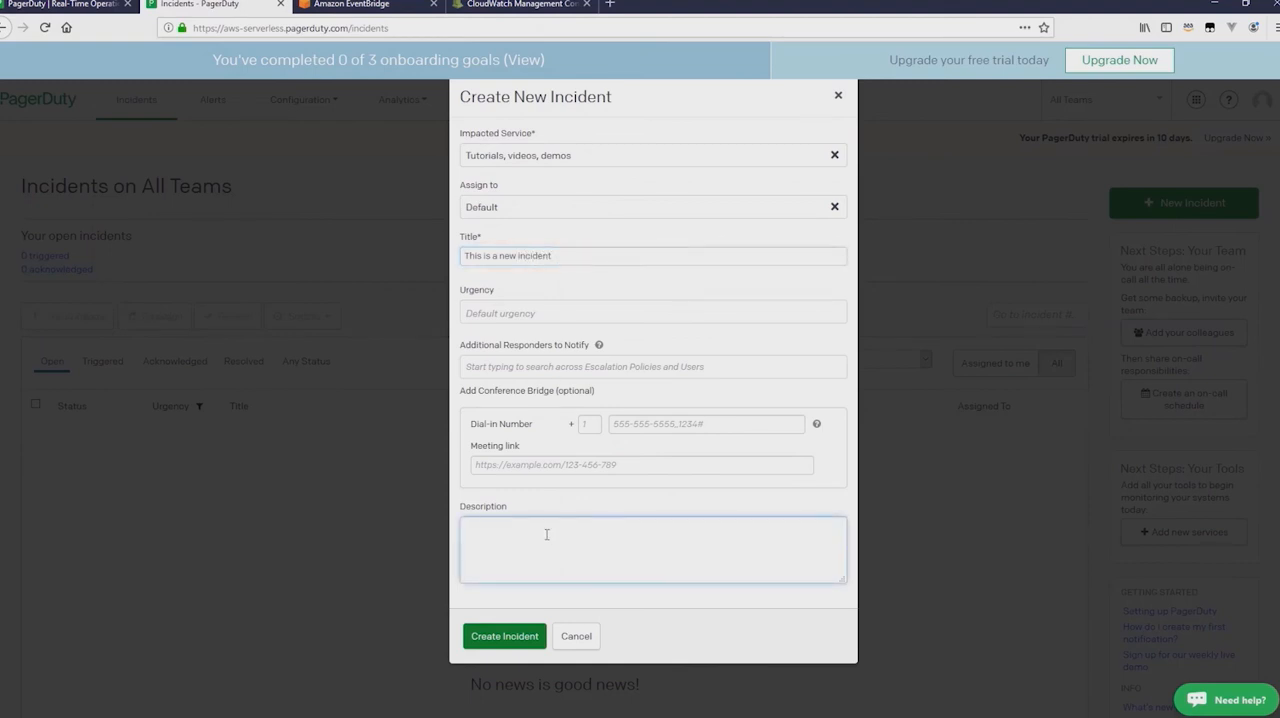
{"action": "type", "text": "Test incident"}
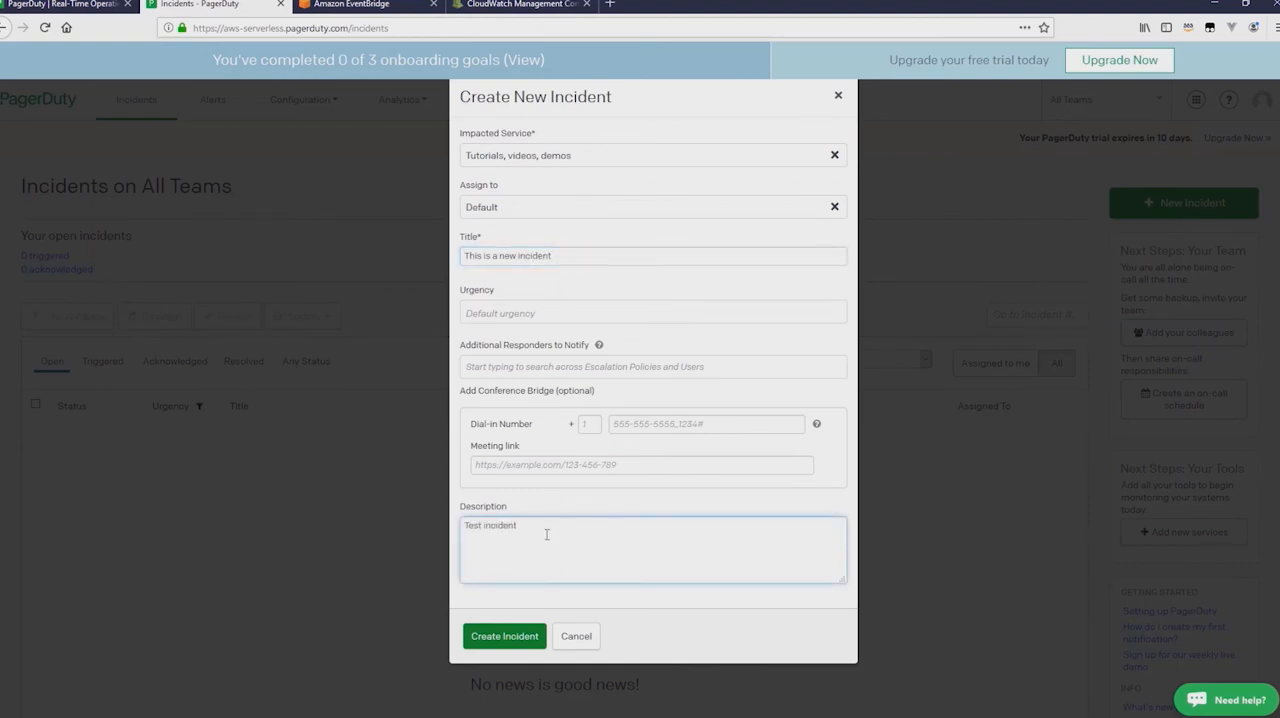
{"action": "left_click", "coordinate": [576, 636]}
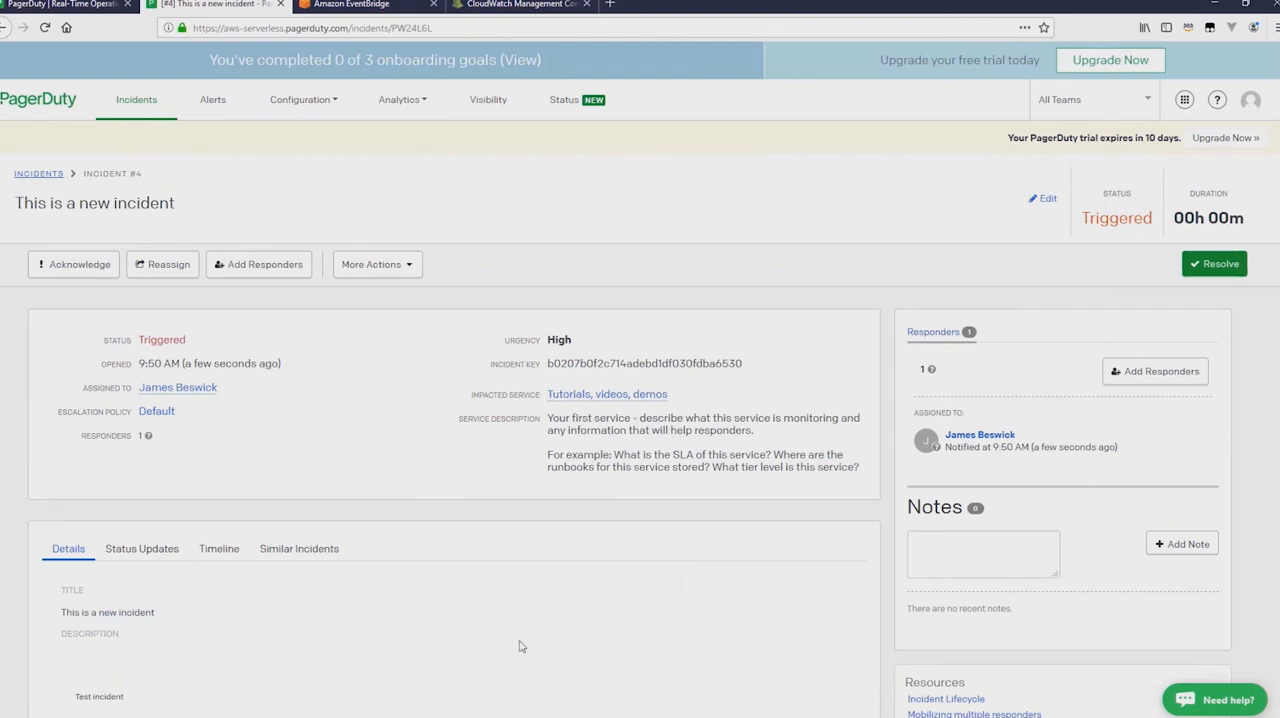
{"action": "mouse_move", "coordinate": [505, 548]}
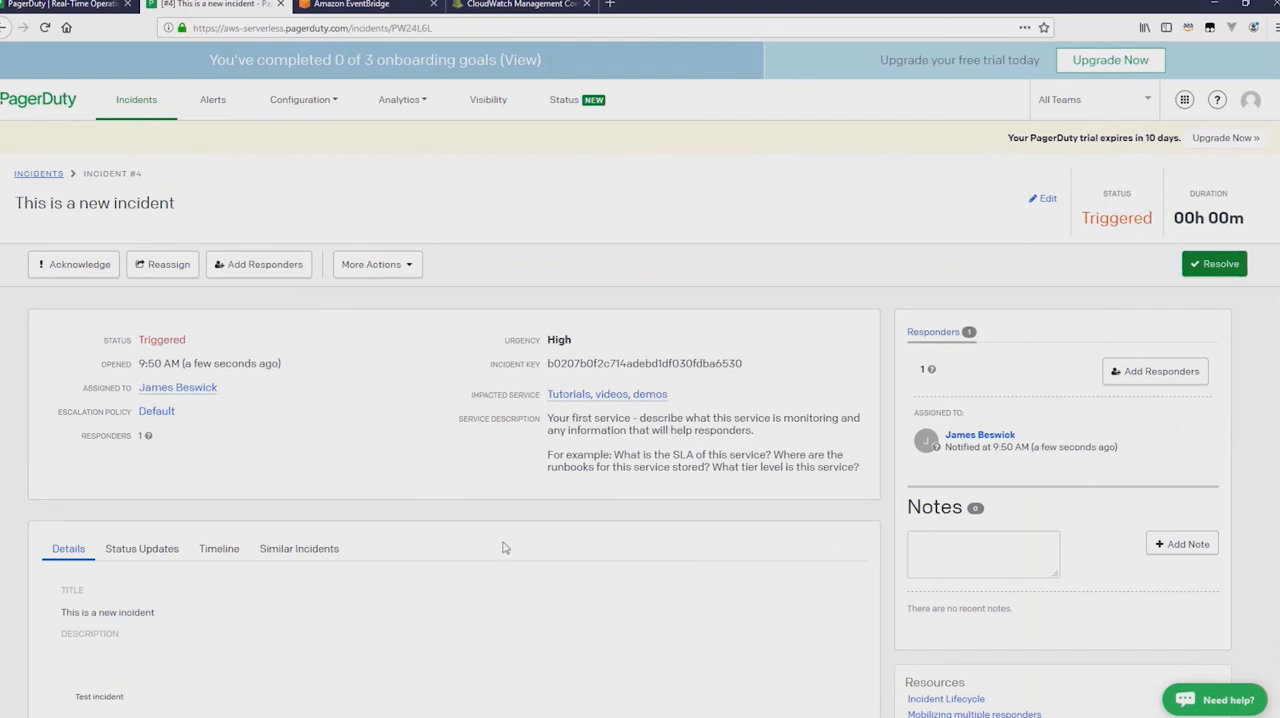
{"action": "mouse_move", "coordinate": [515, 4]}
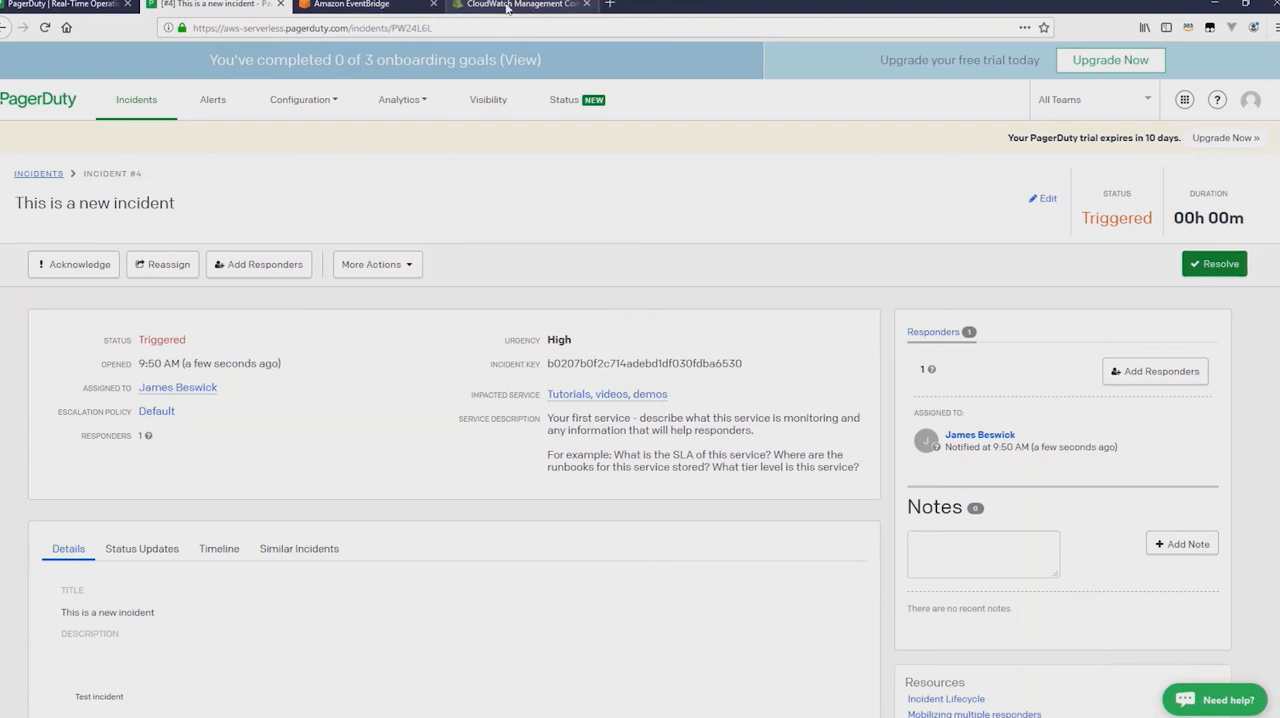
{"action": "left_click", "coordinate": [520, 4]}
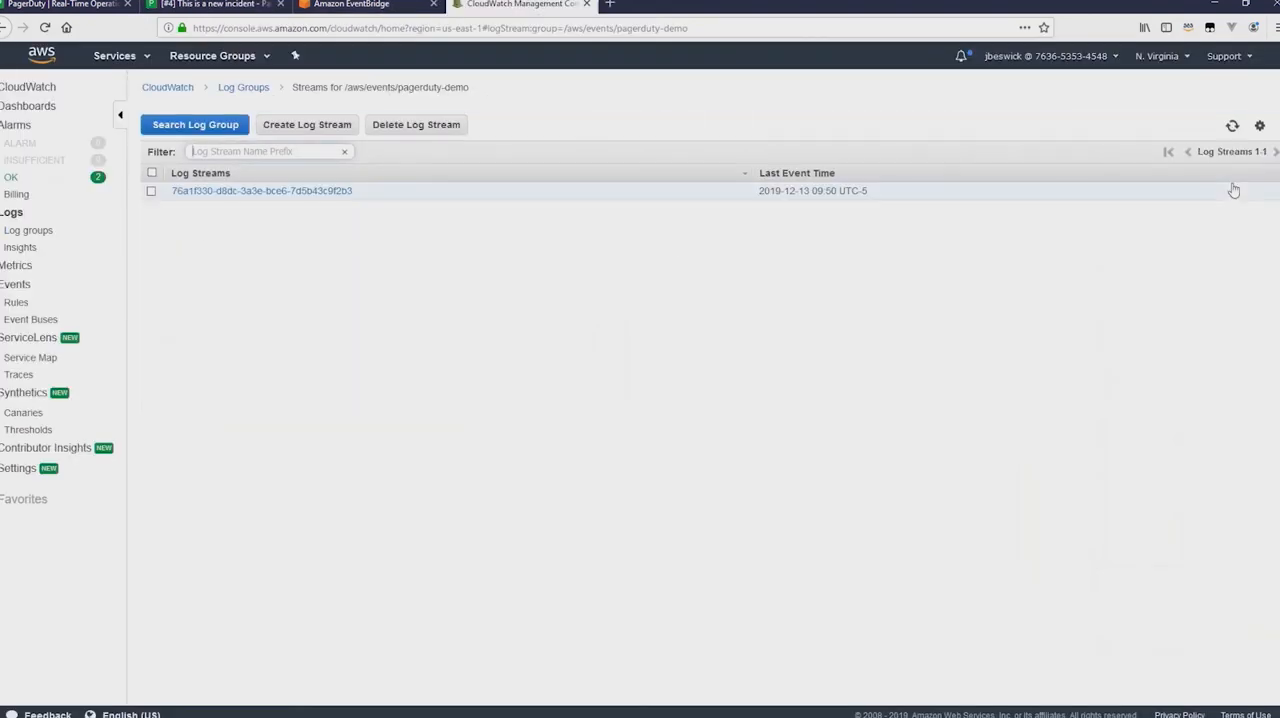
Open the pagerduty-demo log stream and expand the incident.trigger event's full JSON
{"action": "left_click", "coordinate": [261, 190]}
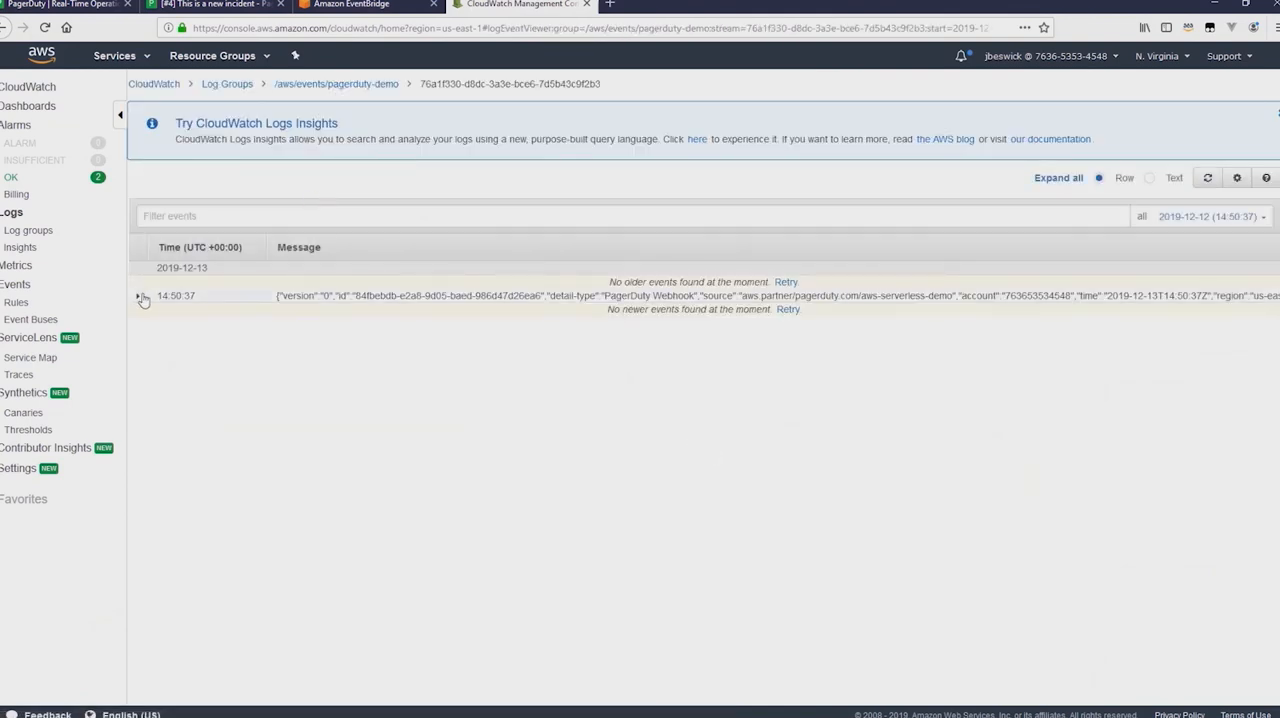
{"action": "left_click", "coordinate": [142, 295]}
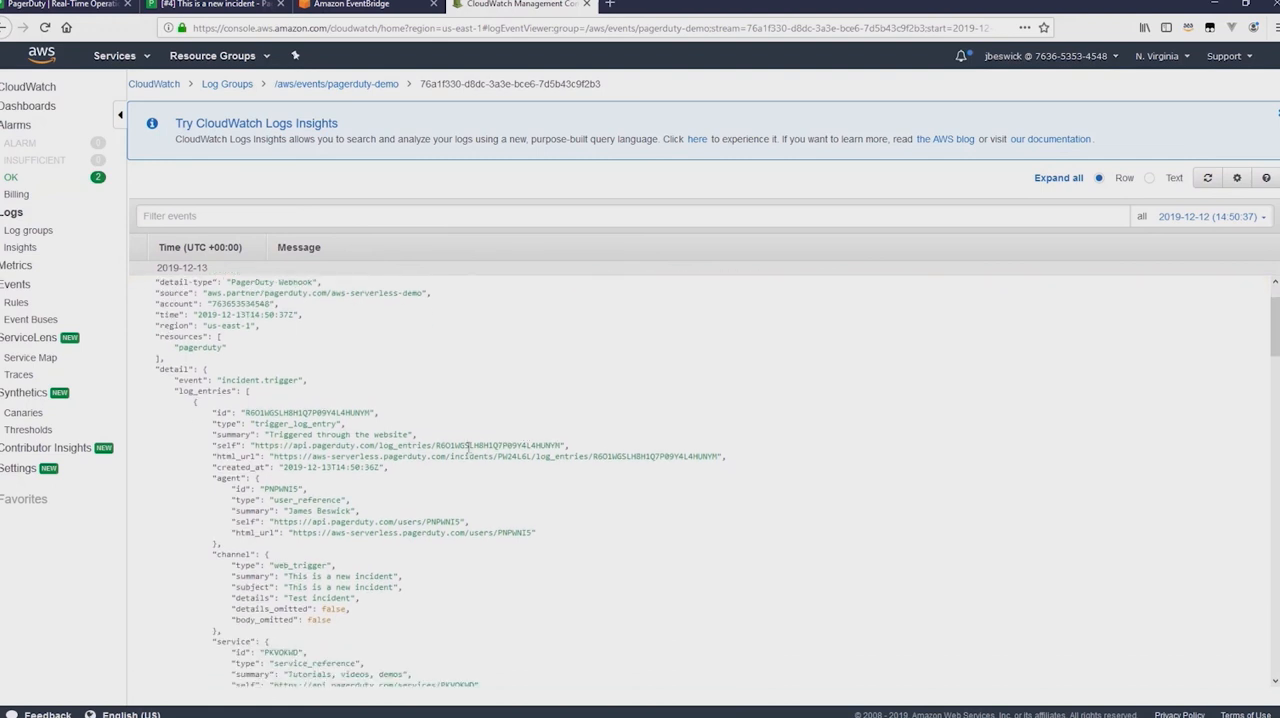